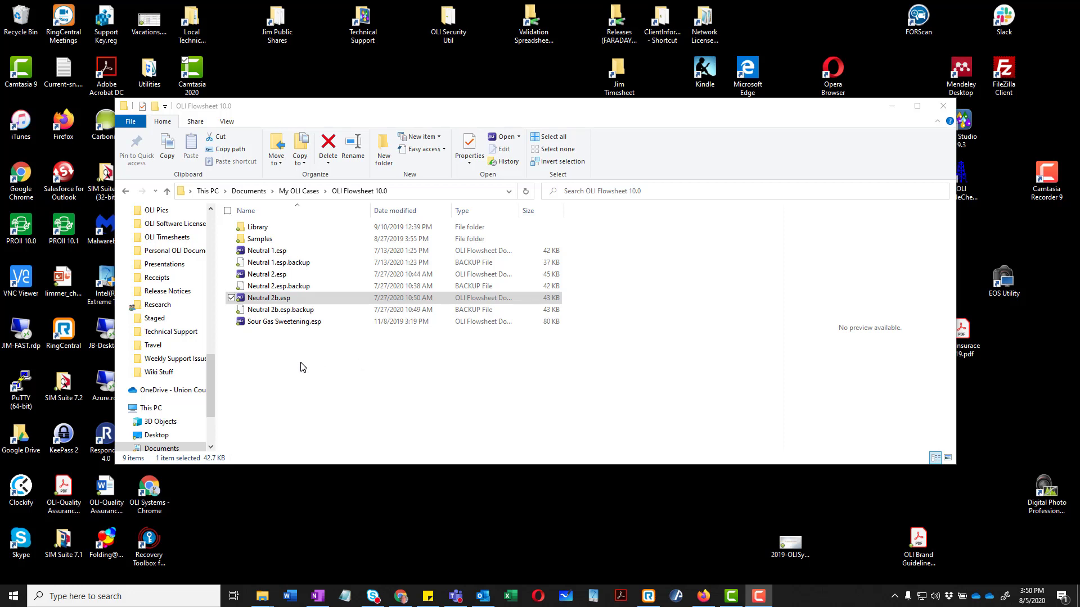
pyautogui.moveTo(314, 350)
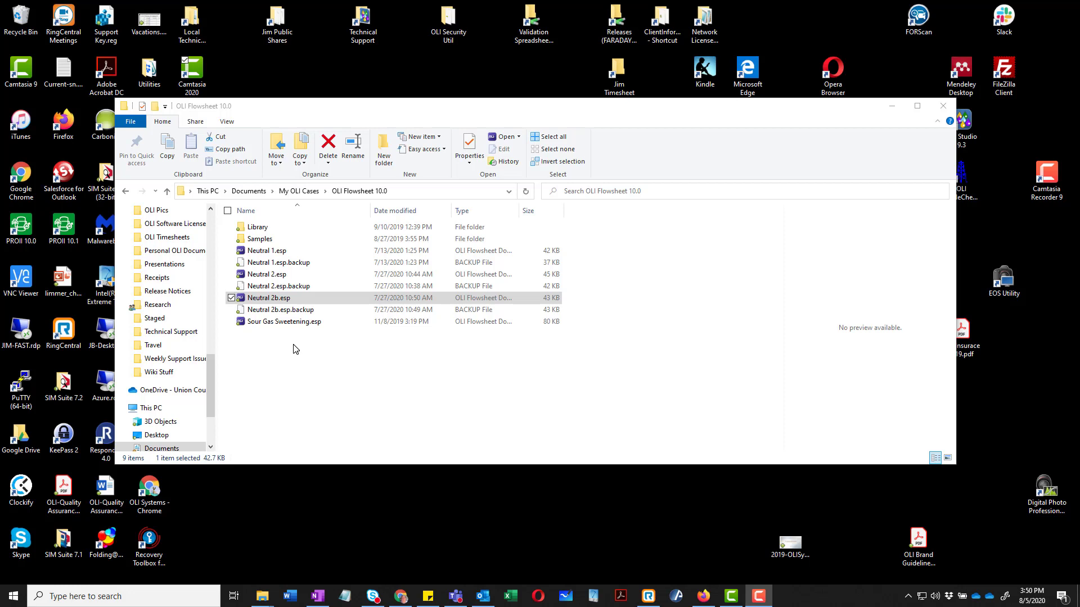
pyautogui.moveTo(435, 238)
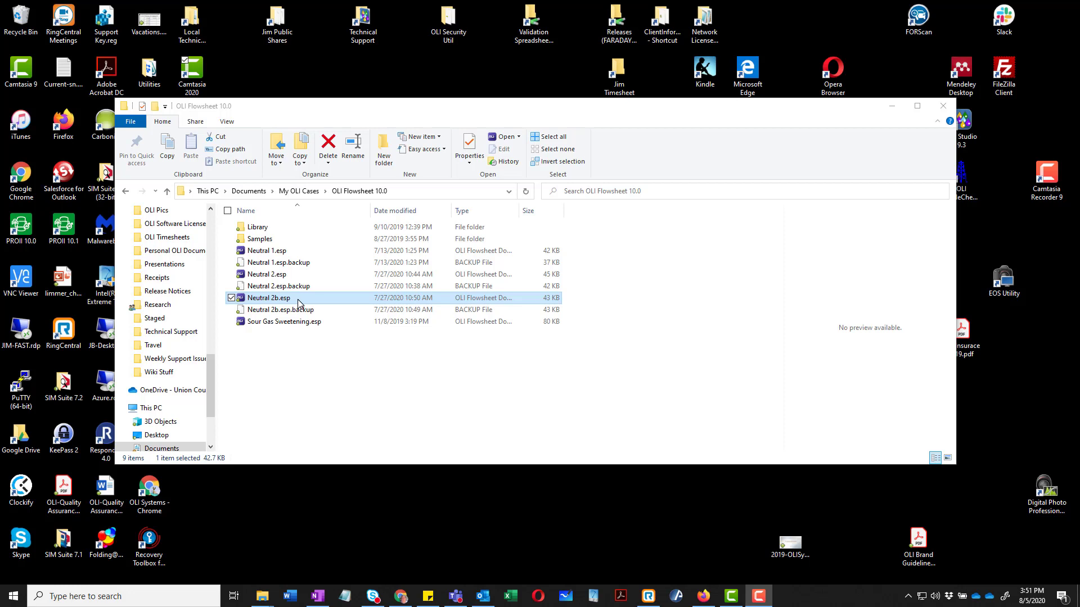
pyautogui.moveTo(298, 303)
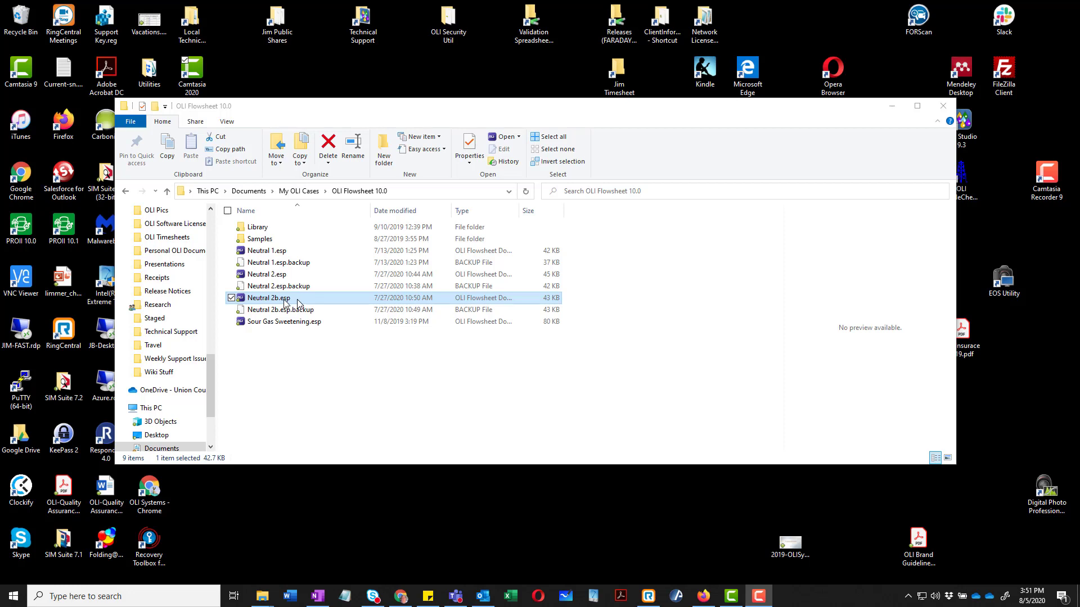
pyautogui.moveTo(283, 304)
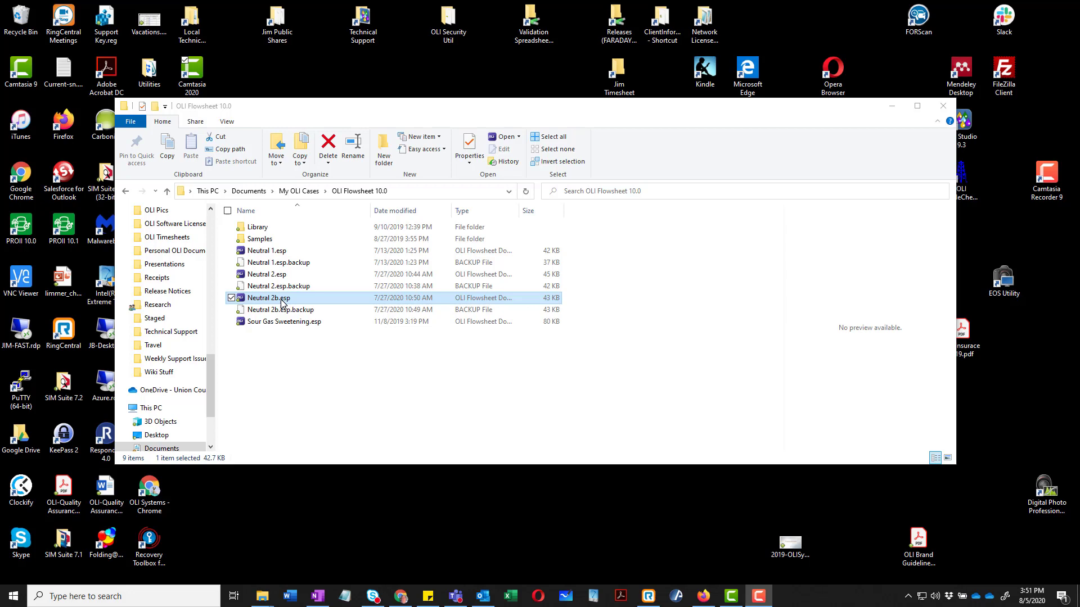
# Open Neutral 2b.esp from File Explorer to load the neutralization case.
pyautogui.doubleClick(268, 297)
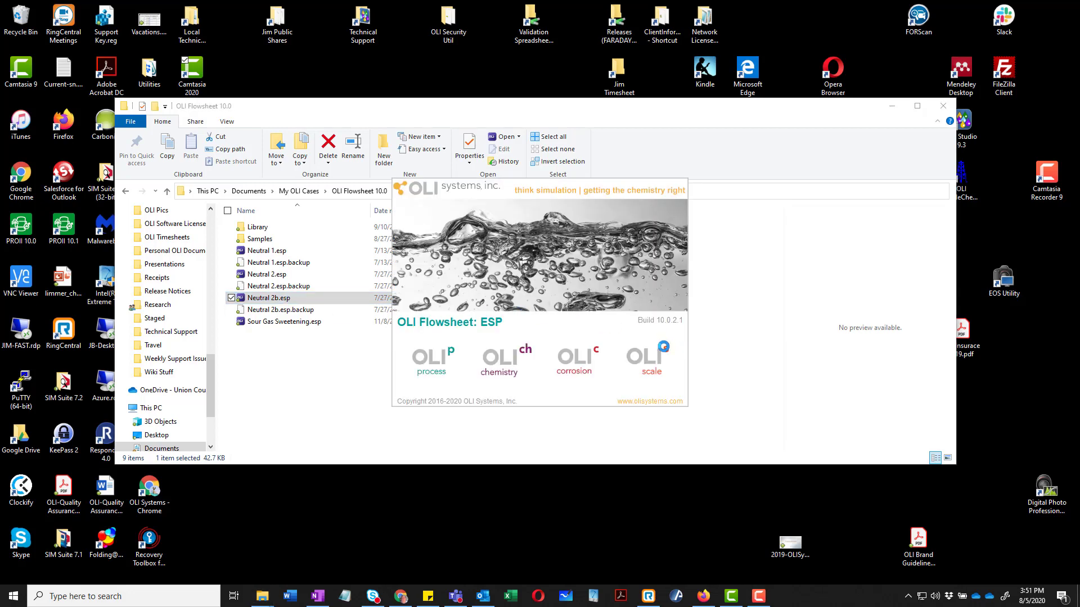
pyautogui.doubleClick(268, 297)
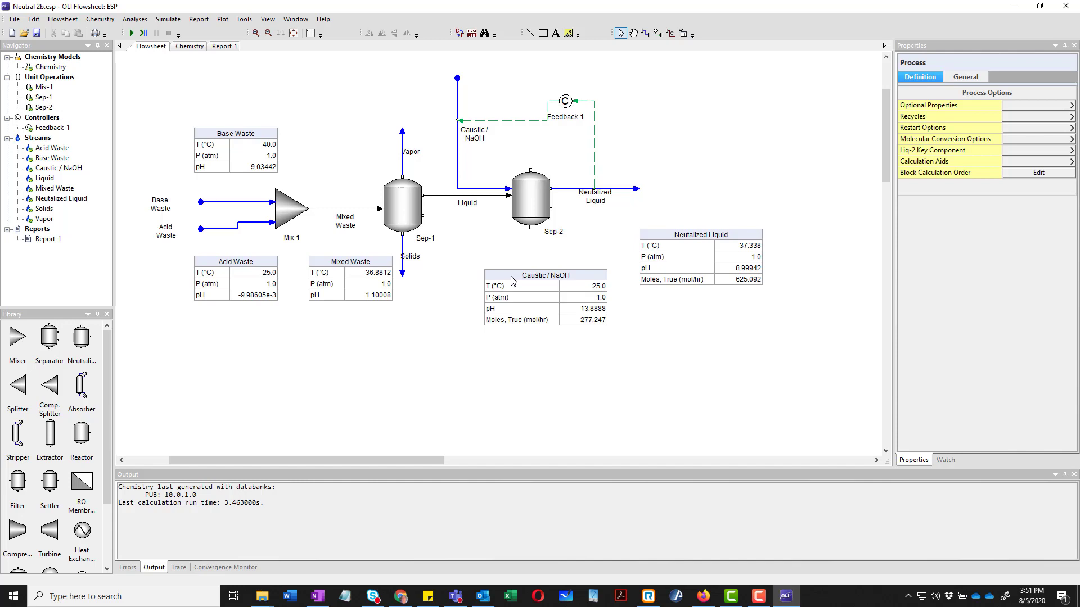
pyautogui.moveTo(824, 250)
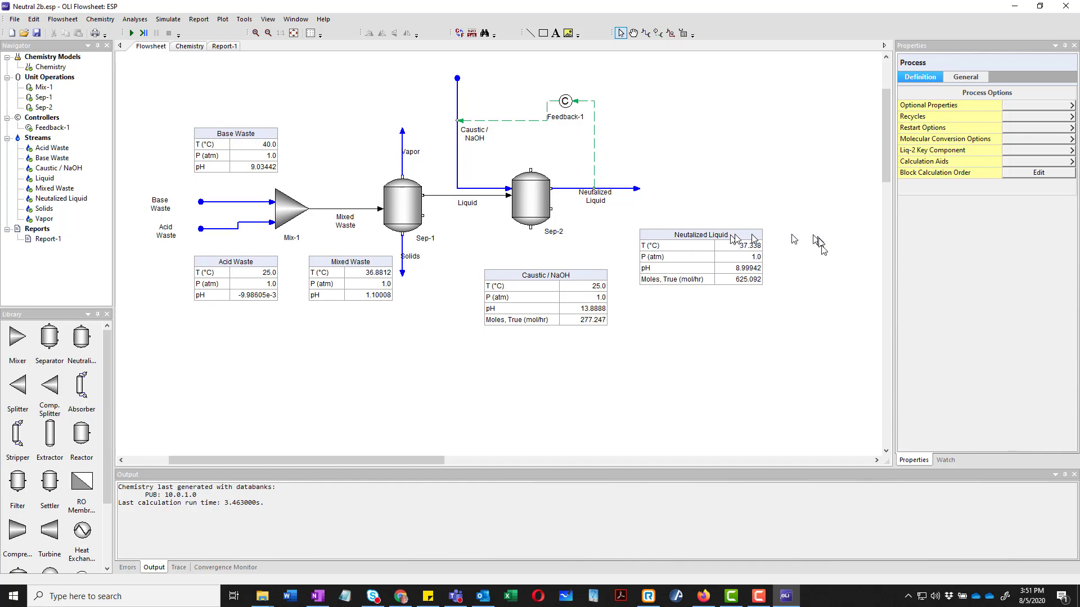
pyautogui.moveTo(358, 360)
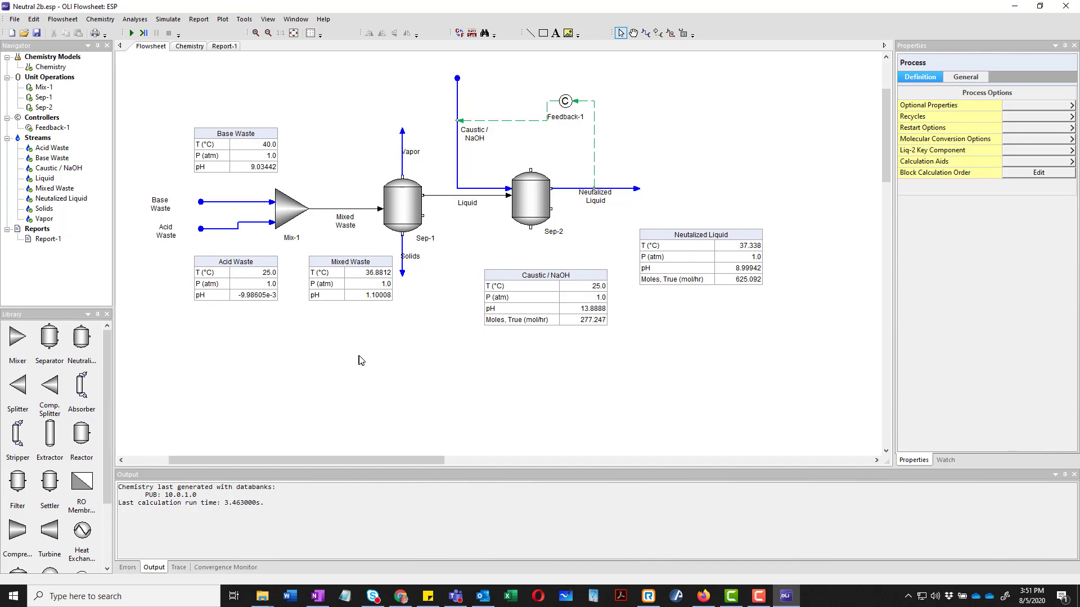
pyautogui.moveTo(522, 288)
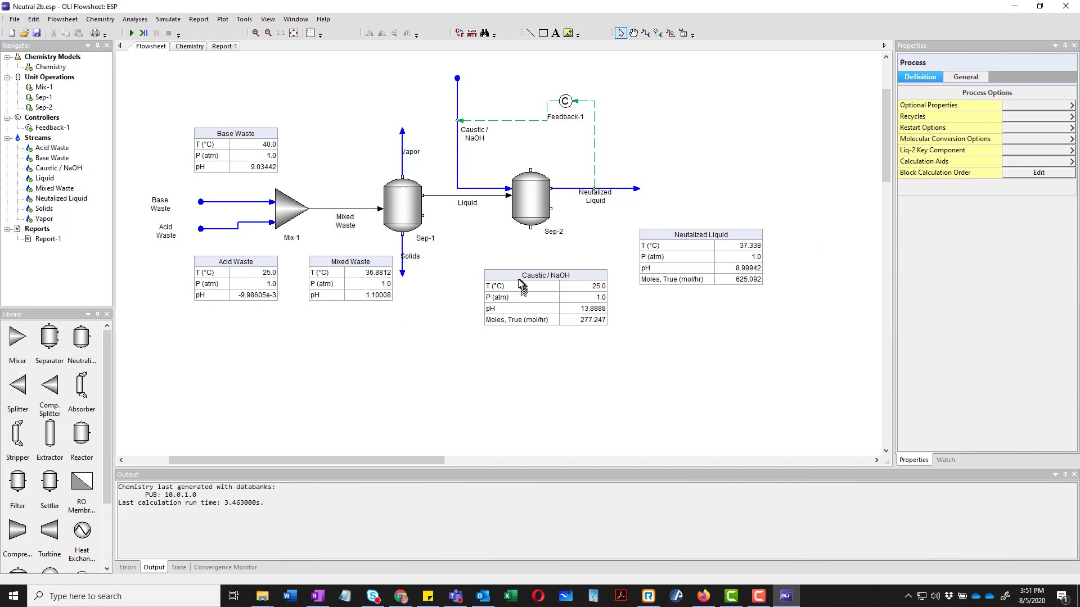
# Rearrange the result callouts and feed Neutralized Liquid plus a new inlet into Mix-2.
pyautogui.click(545, 274)
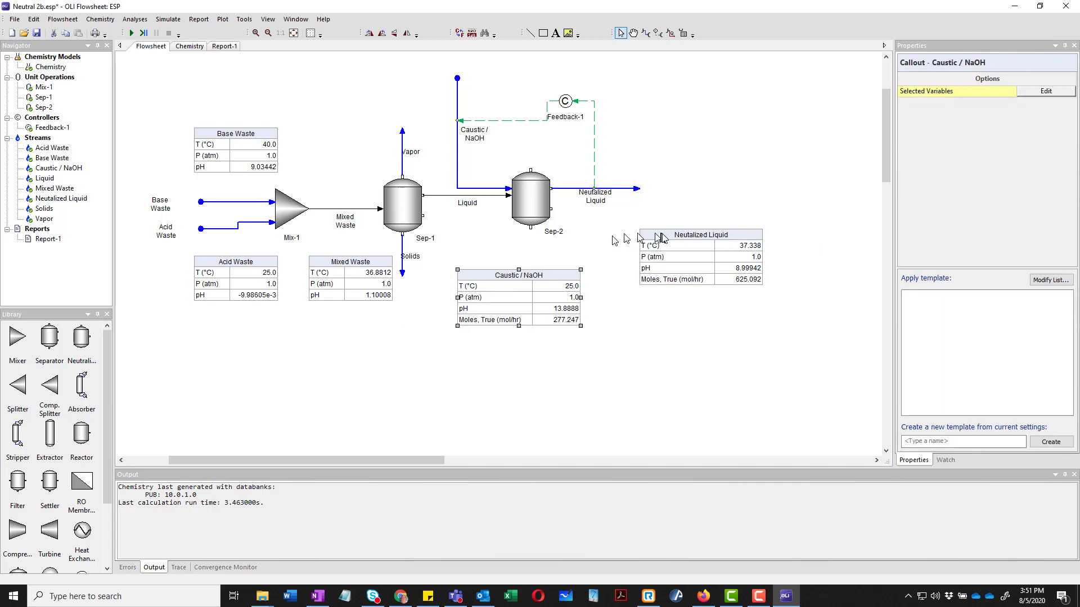
pyautogui.moveTo(701, 234); pyautogui.dragTo(659, 275)
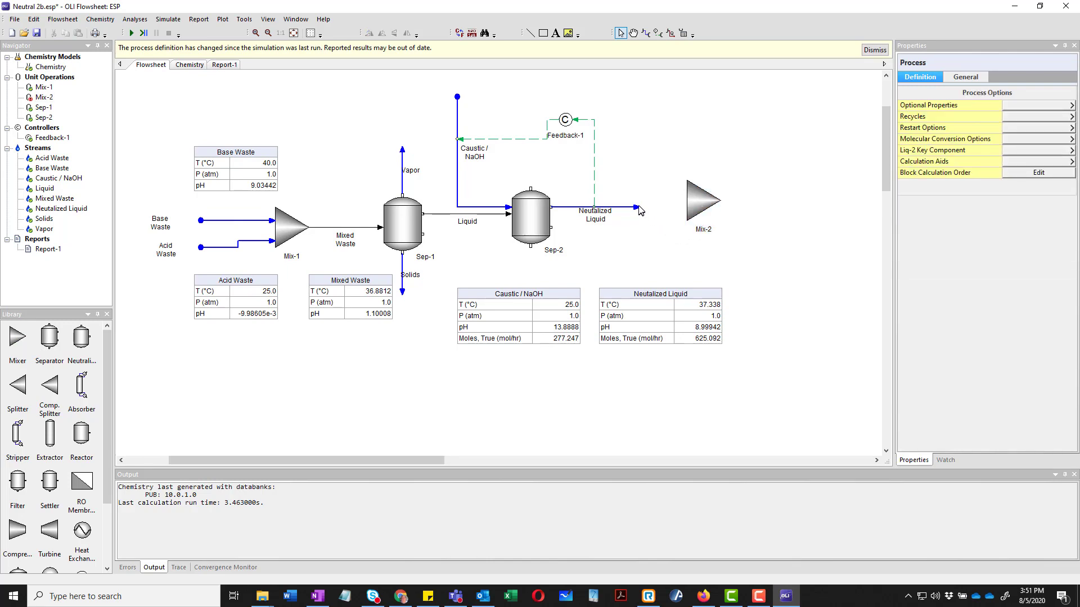
pyautogui.click(592, 209)
pyautogui.write('Salt Addit')
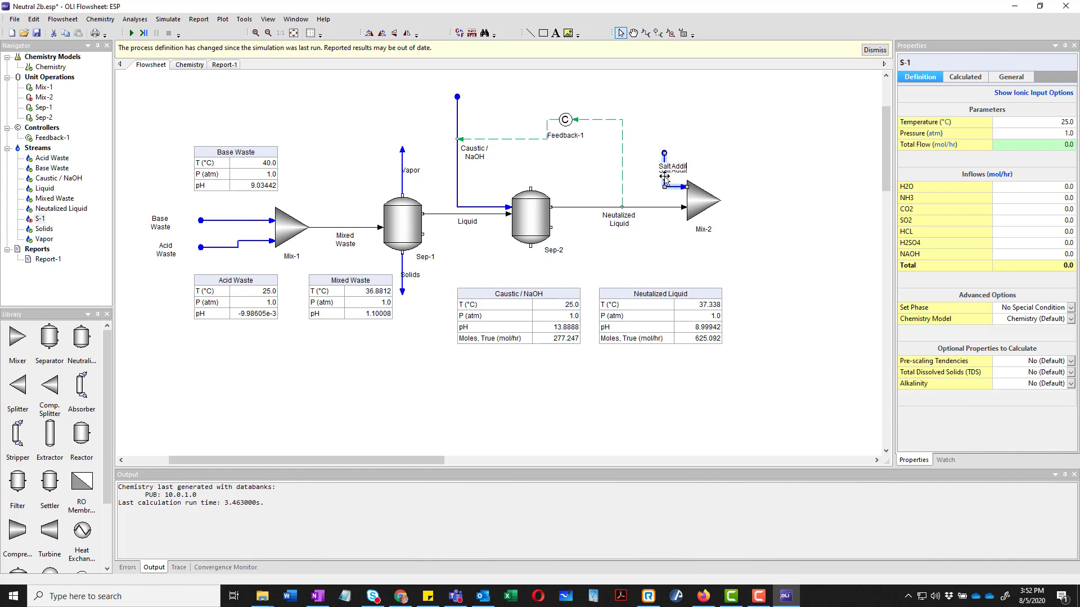
# Name the new inlet Salt Addition and add NACL to the chemistry Inflows list.
pyautogui.click(671, 171)
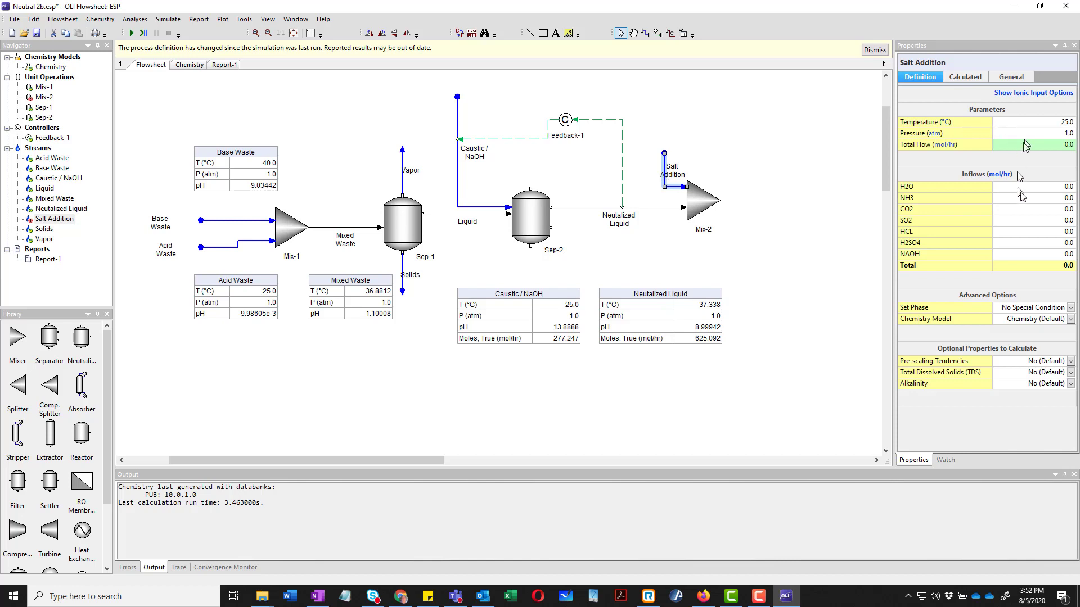
pyautogui.moveTo(1039, 222)
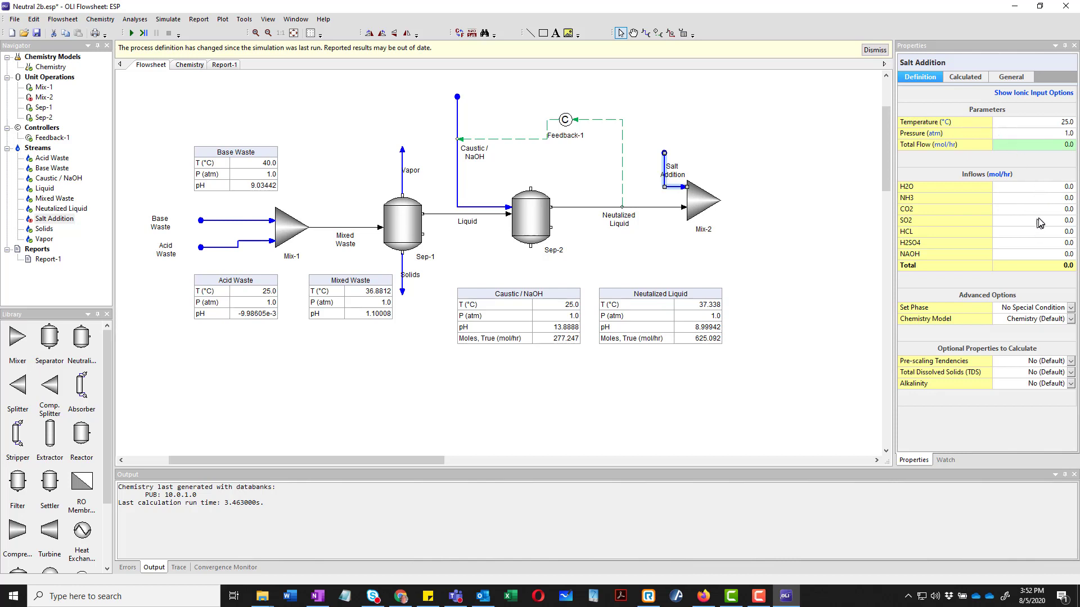
pyautogui.moveTo(1026, 237)
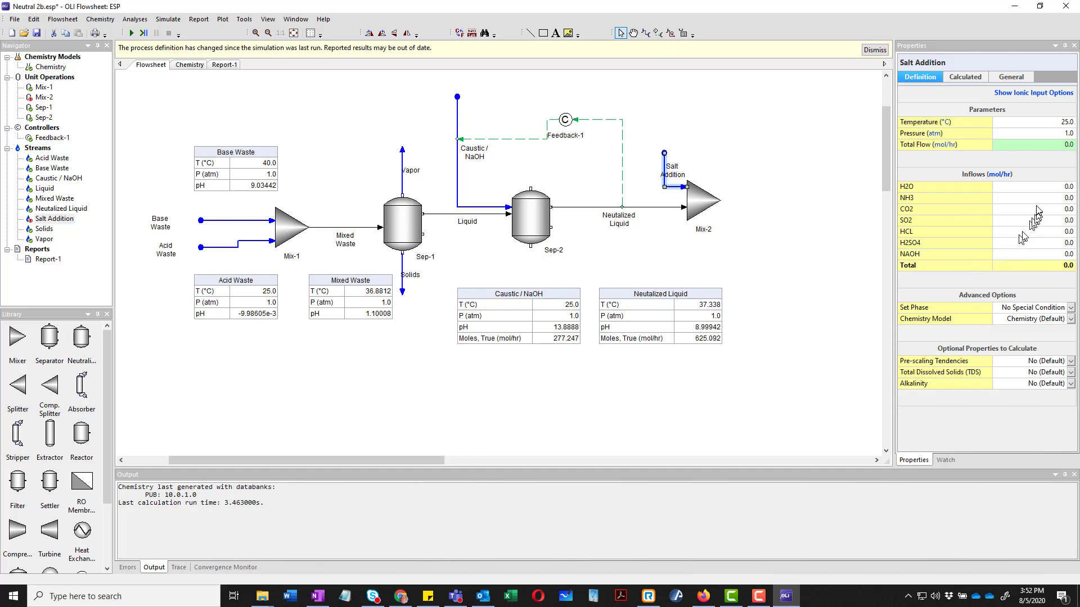
pyautogui.moveTo(987, 274)
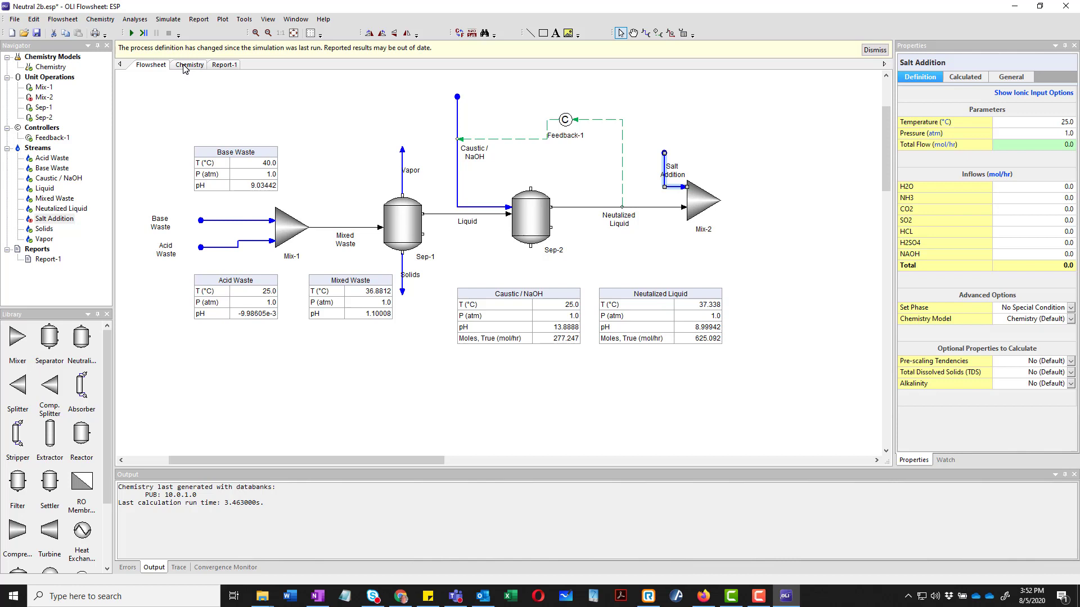
pyautogui.click(189, 64)
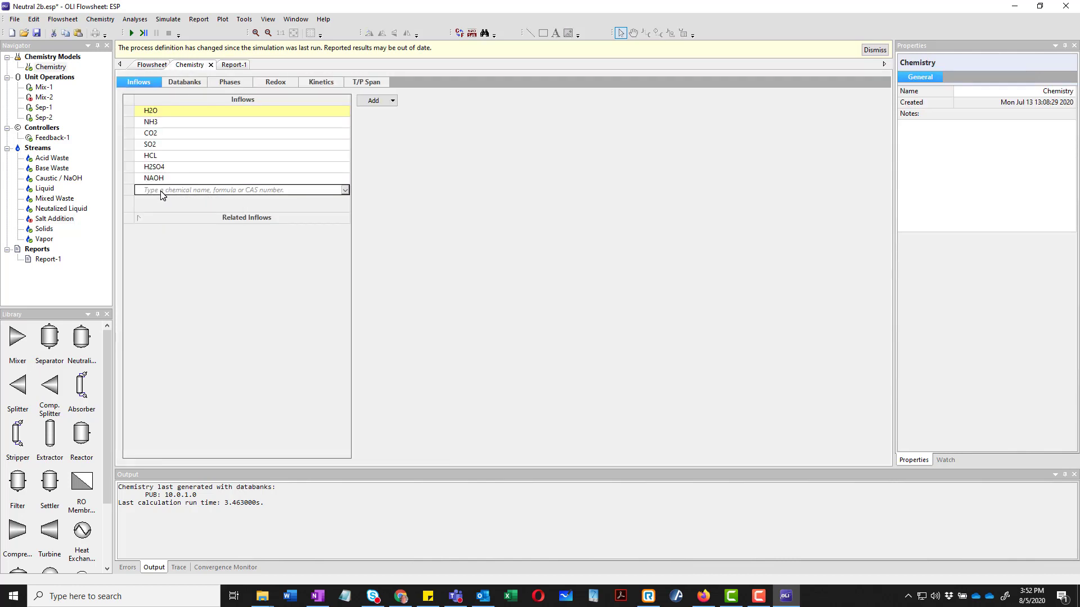
pyautogui.write('nacl')
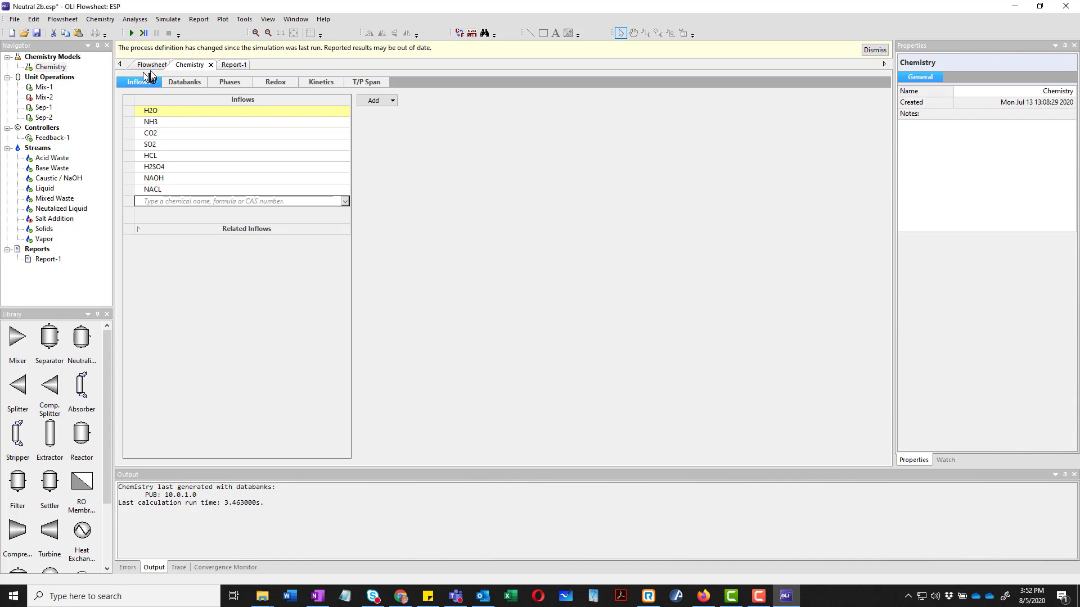
# Set Salt Addition to 75 mol/hr NACL with phase Solid Only and add Mix-2's outlet.
pyautogui.click(151, 64)
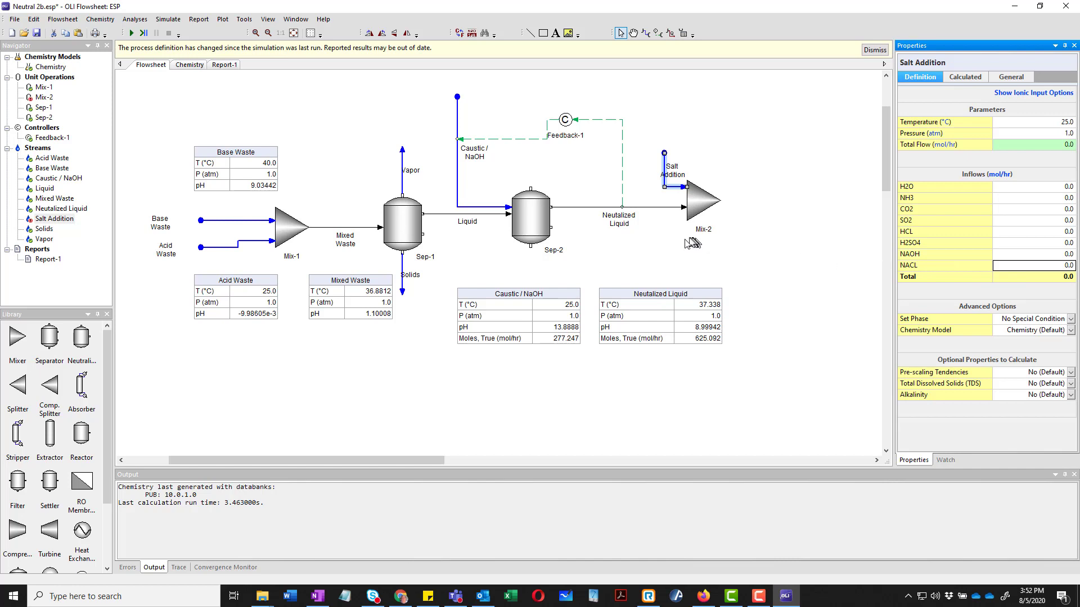
pyautogui.moveTo(517, 217)
pyautogui.write('75')
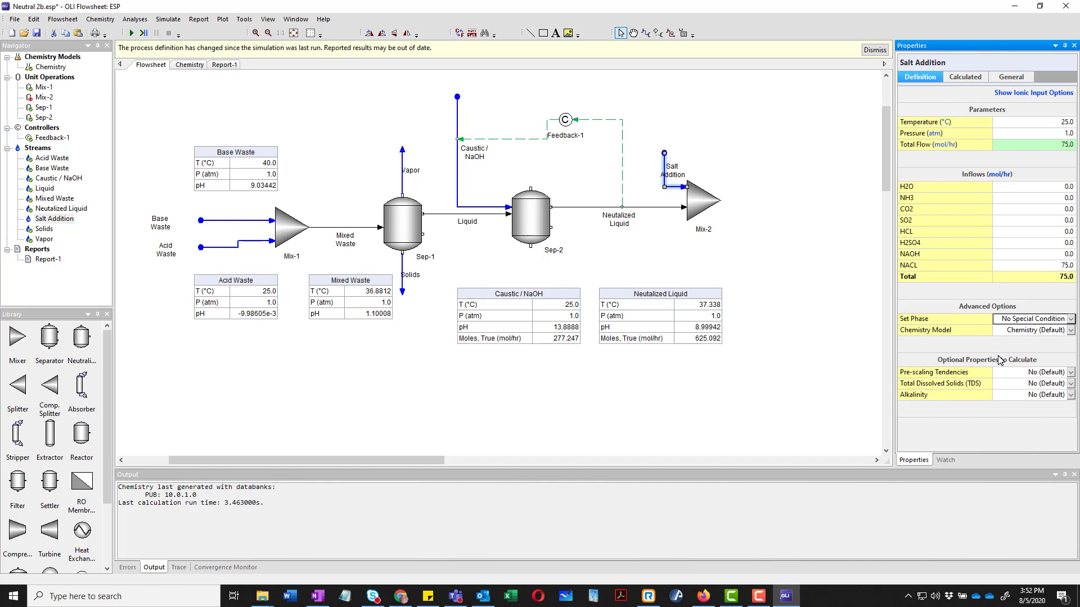
pyautogui.moveTo(837, 353)
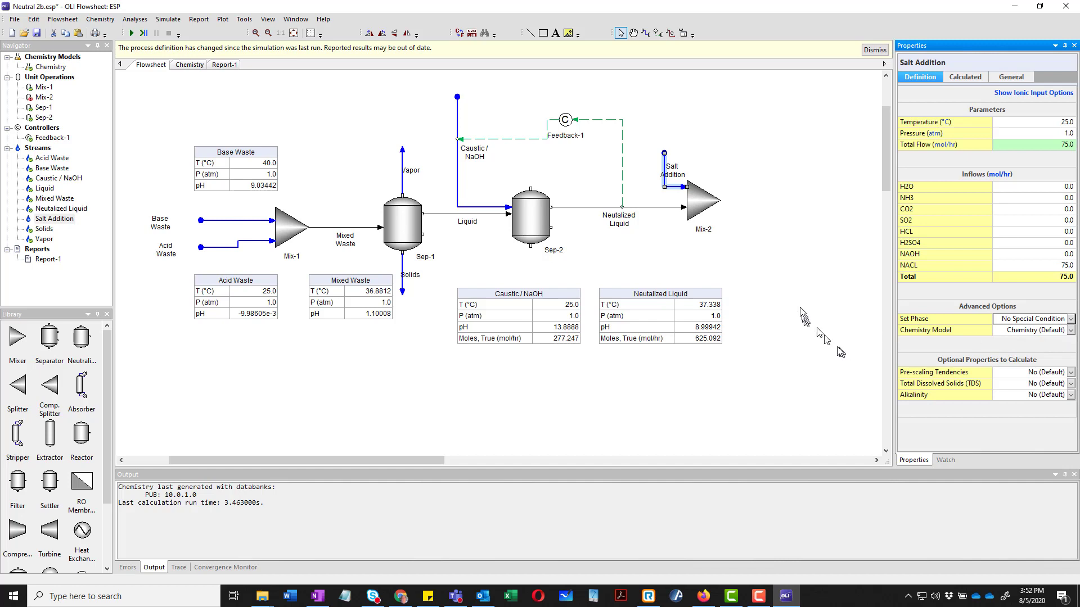
pyautogui.click(1069, 318)
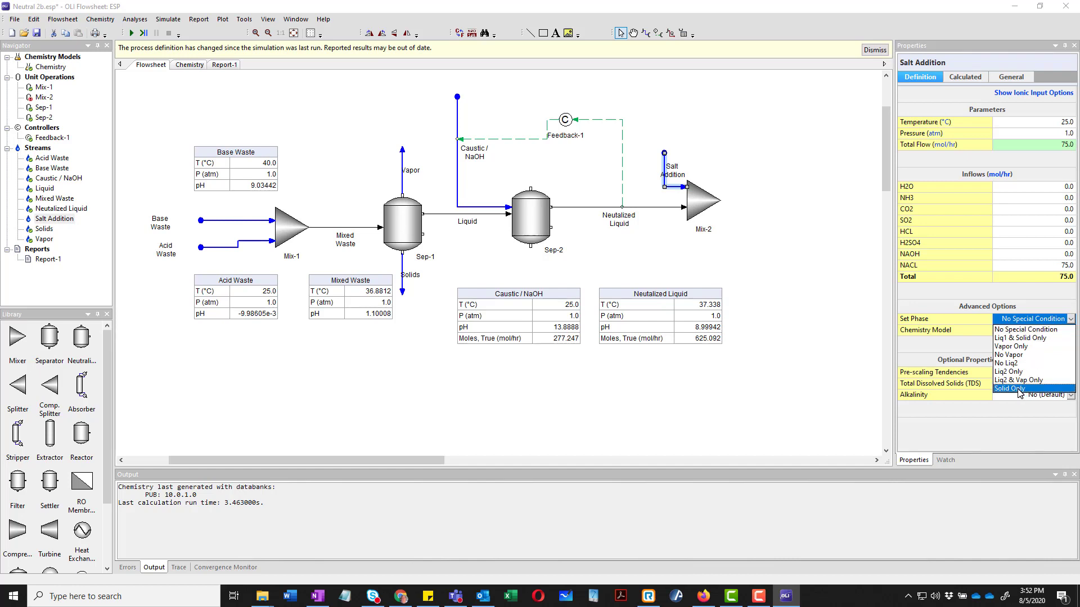
pyautogui.click(1009, 388)
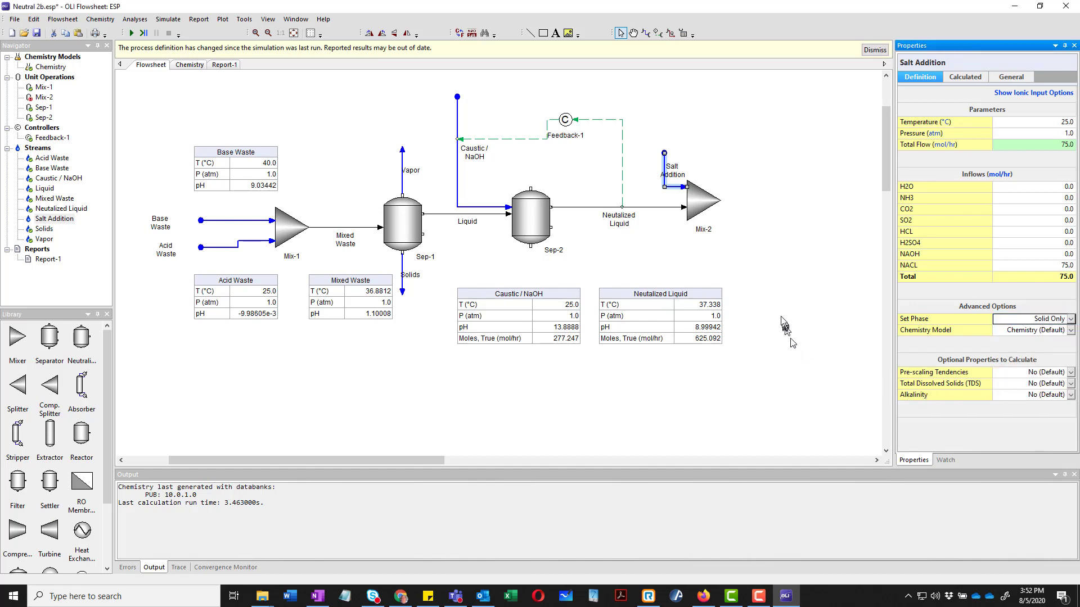
pyautogui.moveTo(778, 243)
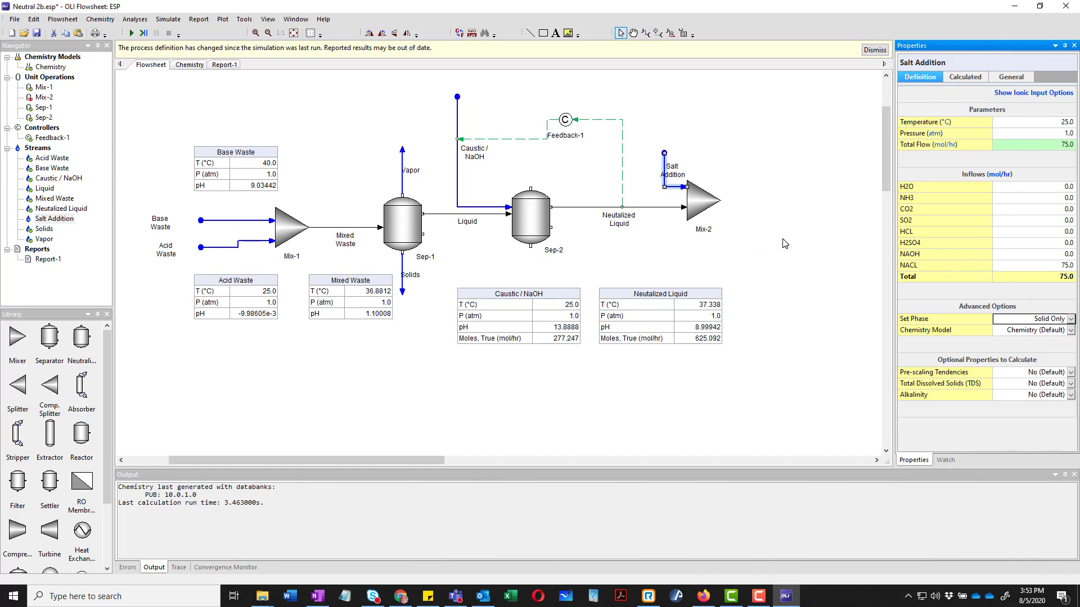
pyautogui.moveTo(620, 45)
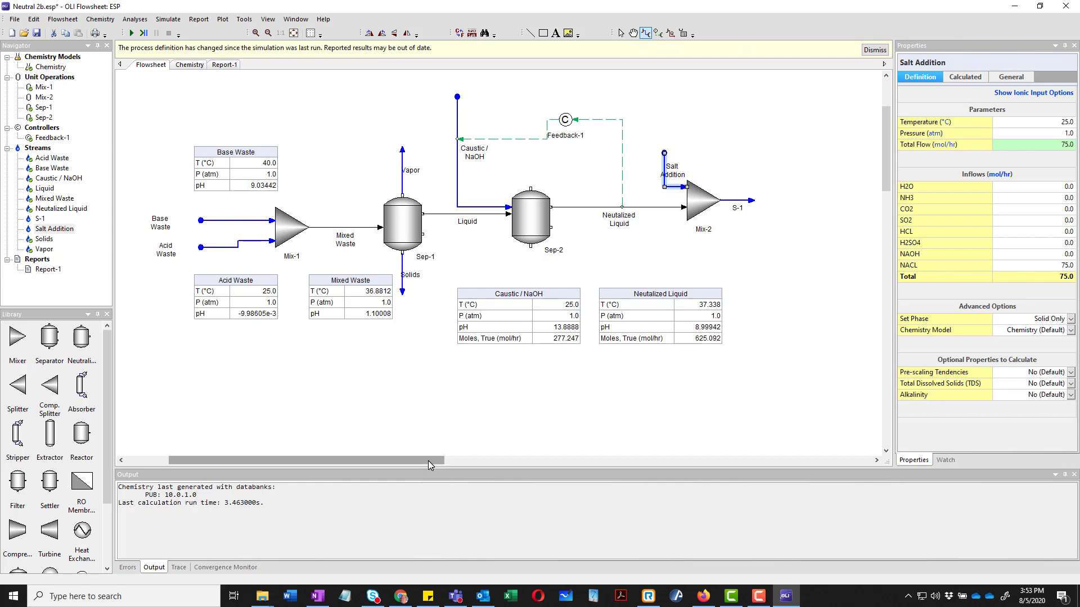
# Place splitter Split-1 right of Mix-2 and connect S-1 to its Feed port.
pyautogui.moveTo(427, 460); pyautogui.dragTo(471, 460)
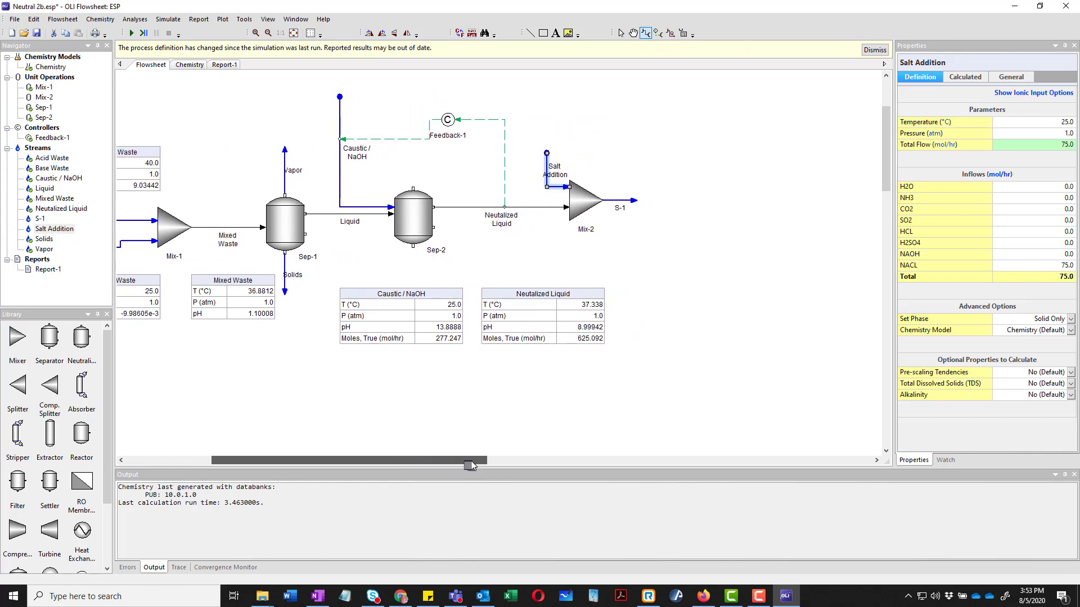
pyautogui.hscroll(-3)
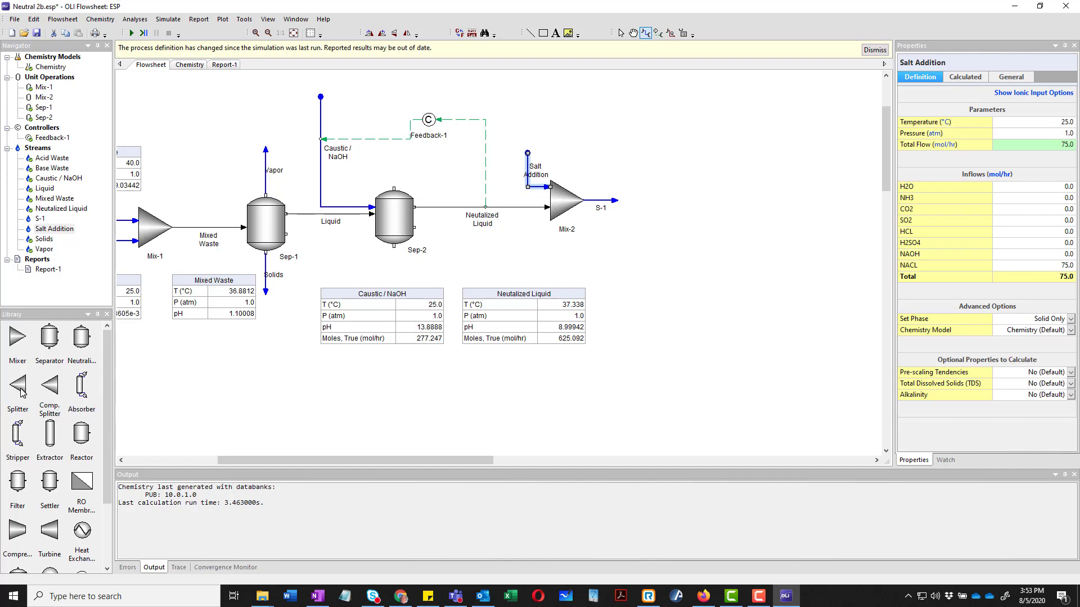
pyautogui.click(17, 385)
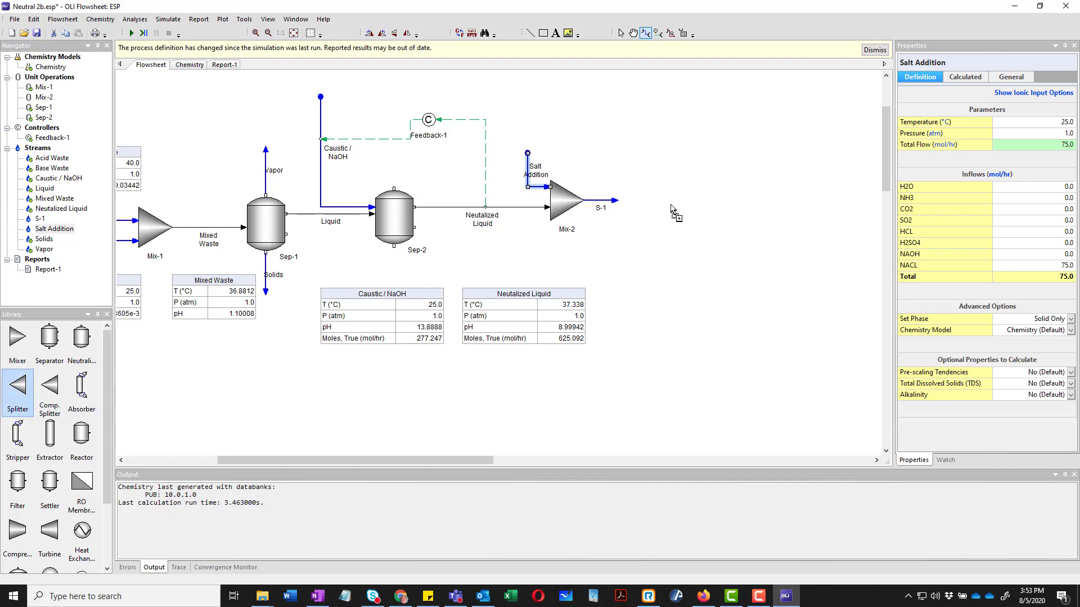
pyautogui.click(667, 201)
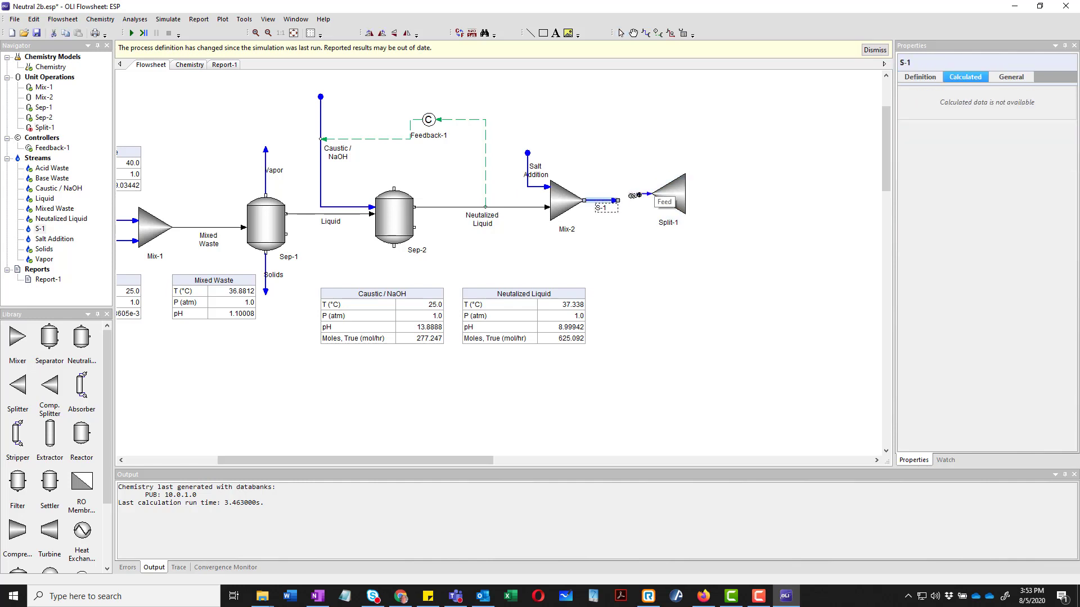
pyautogui.click(667, 200)
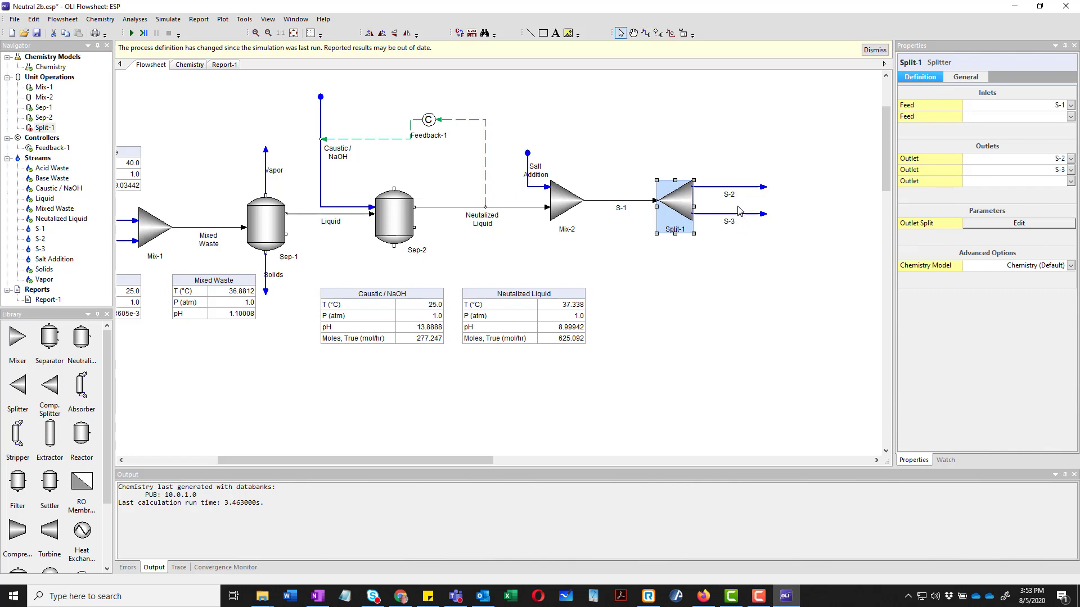
# Rename Split-1's outlets S-2 and S-3 to Purge and Recycle.
pyautogui.click(716, 187)
pyautogui.write('Purge')
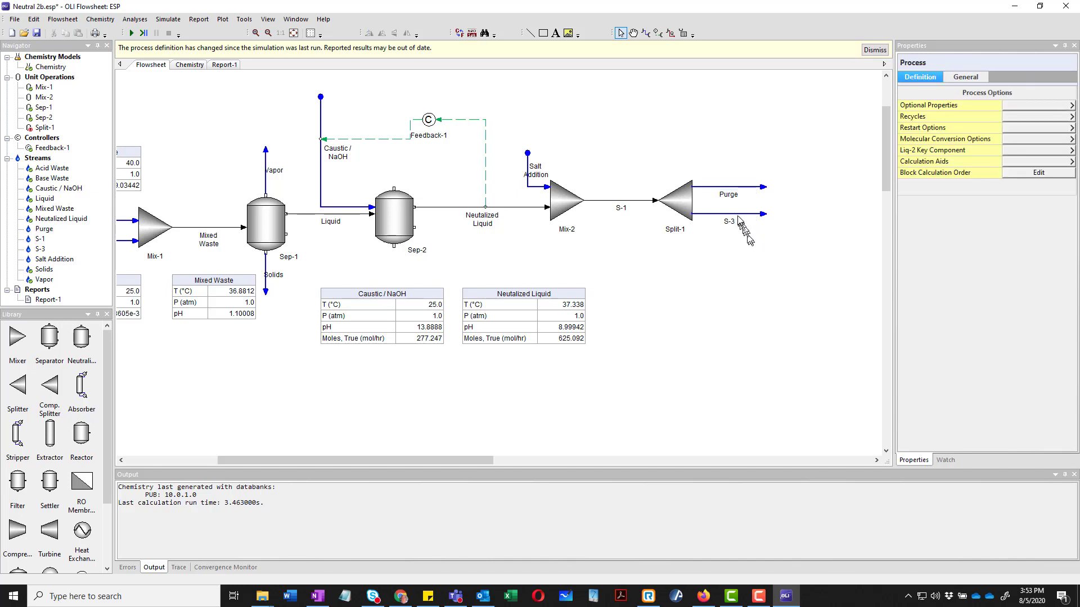
pyautogui.click(727, 212)
pyautogui.write('Recycle')
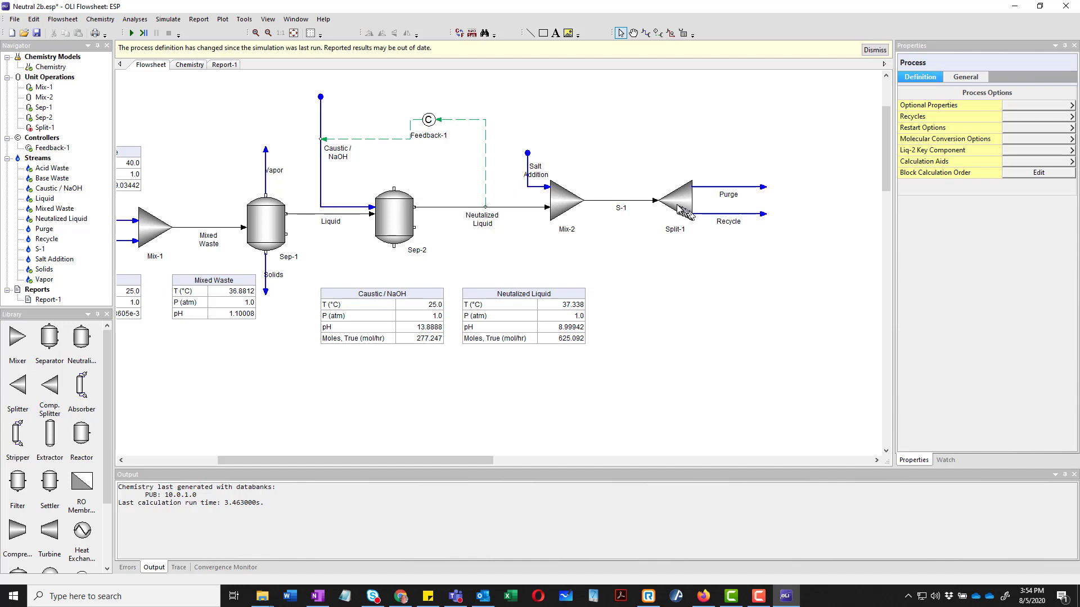
pyautogui.click(675, 200)
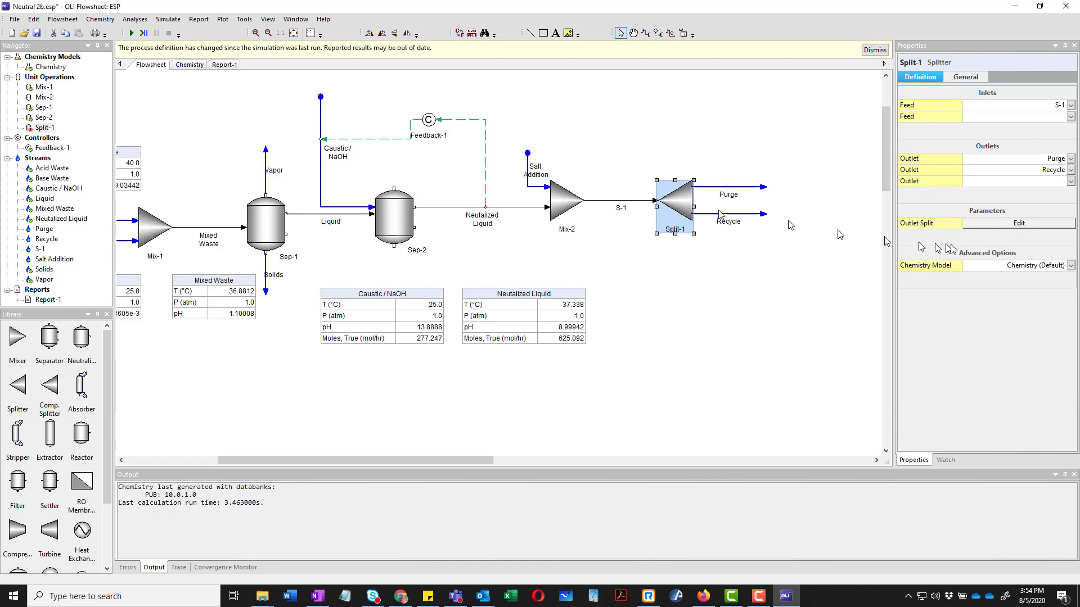
# Set Split-1's outlet split fractions to 0.75 Purge and 0.25 Recycle.
pyautogui.click(1019, 223)
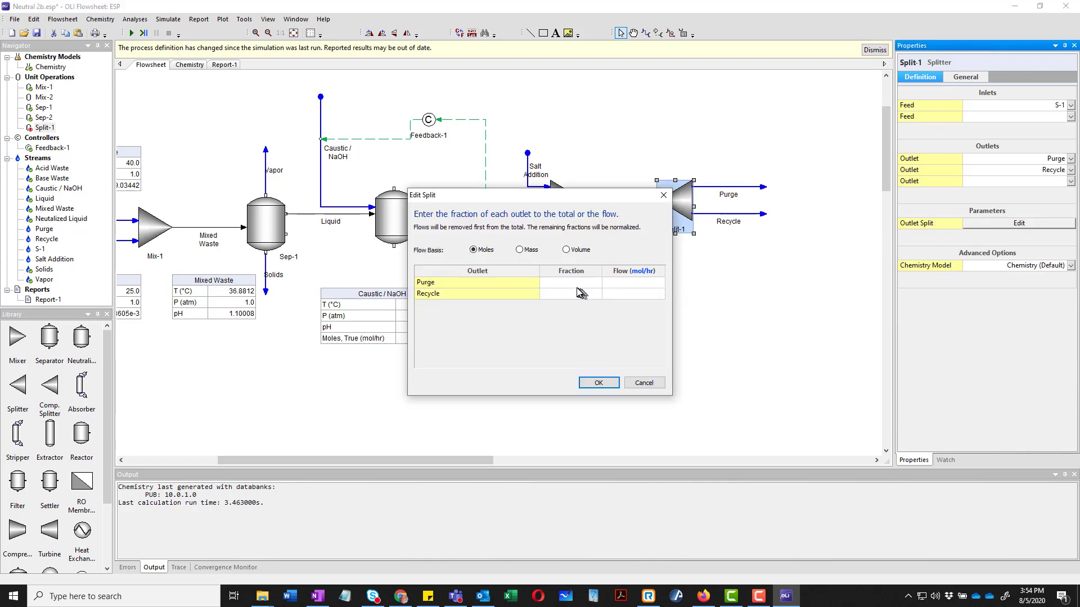
pyautogui.click(570, 282)
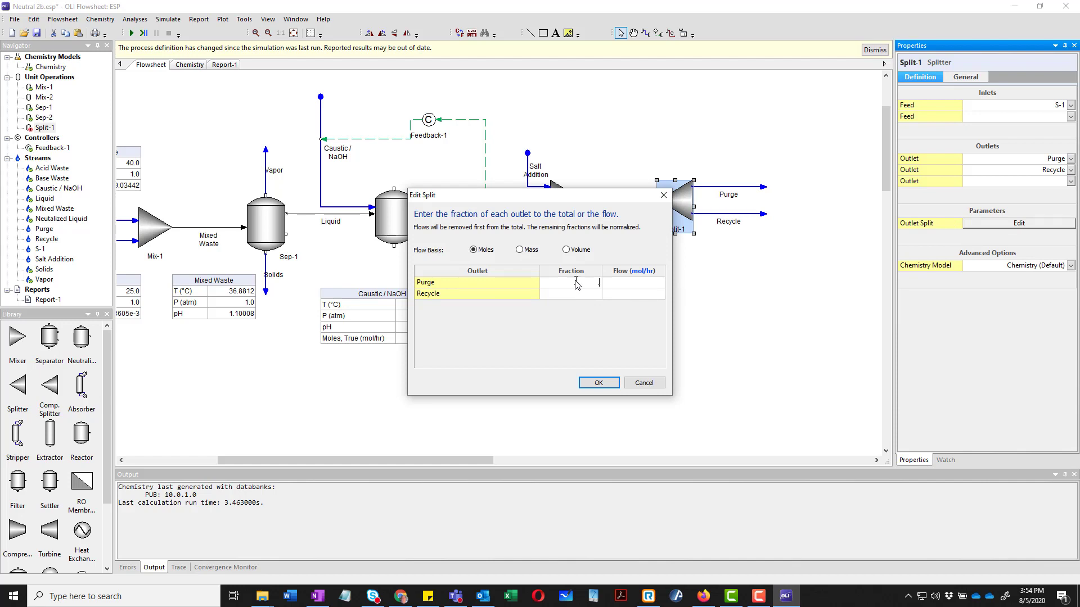
pyautogui.write('.75')
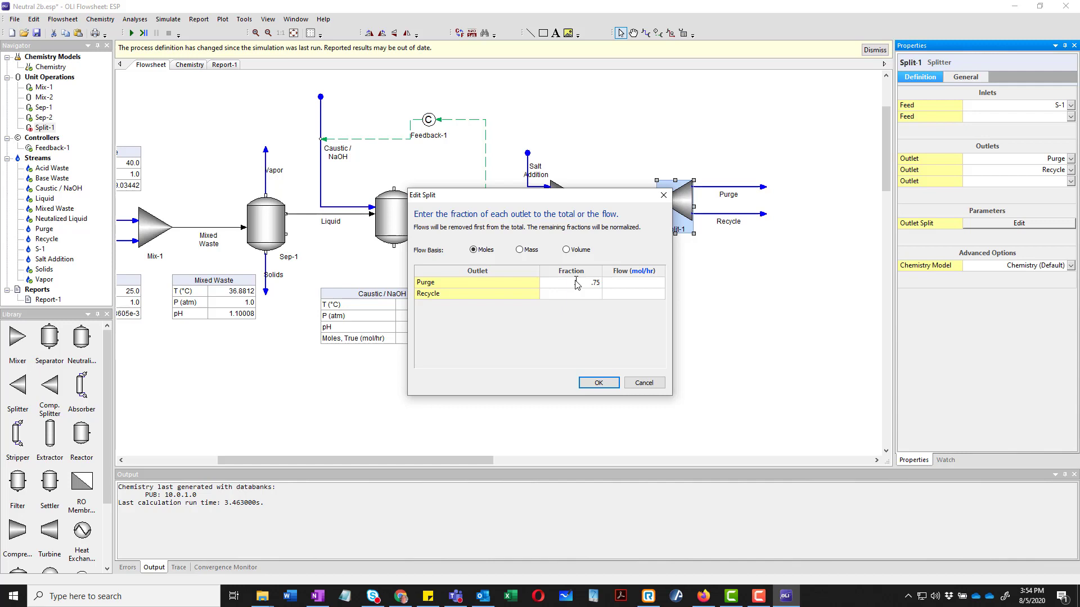
pyautogui.write('0.25')
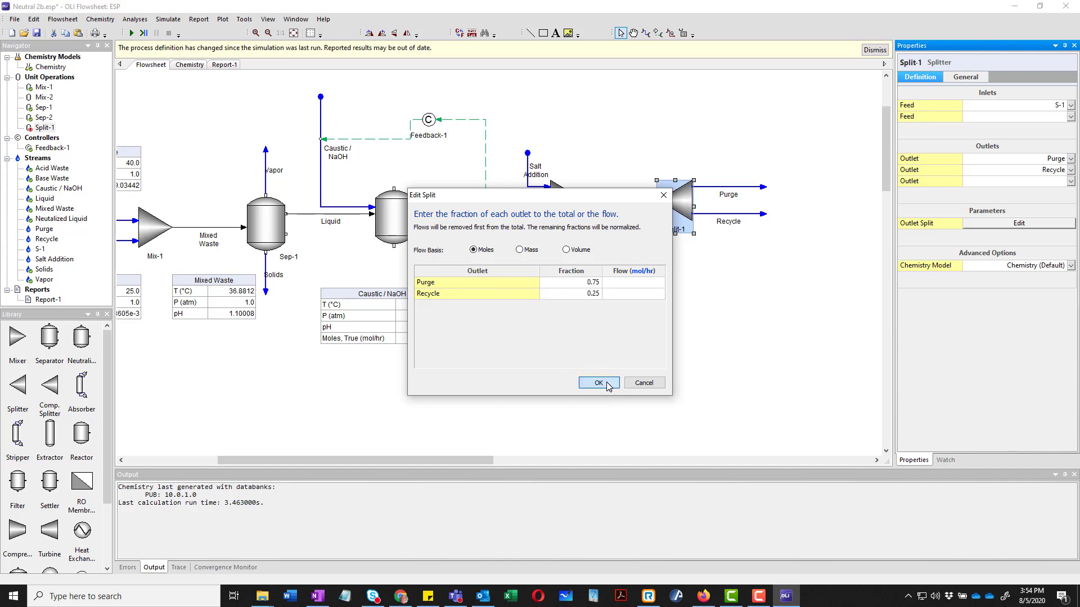
pyautogui.click(596, 383)
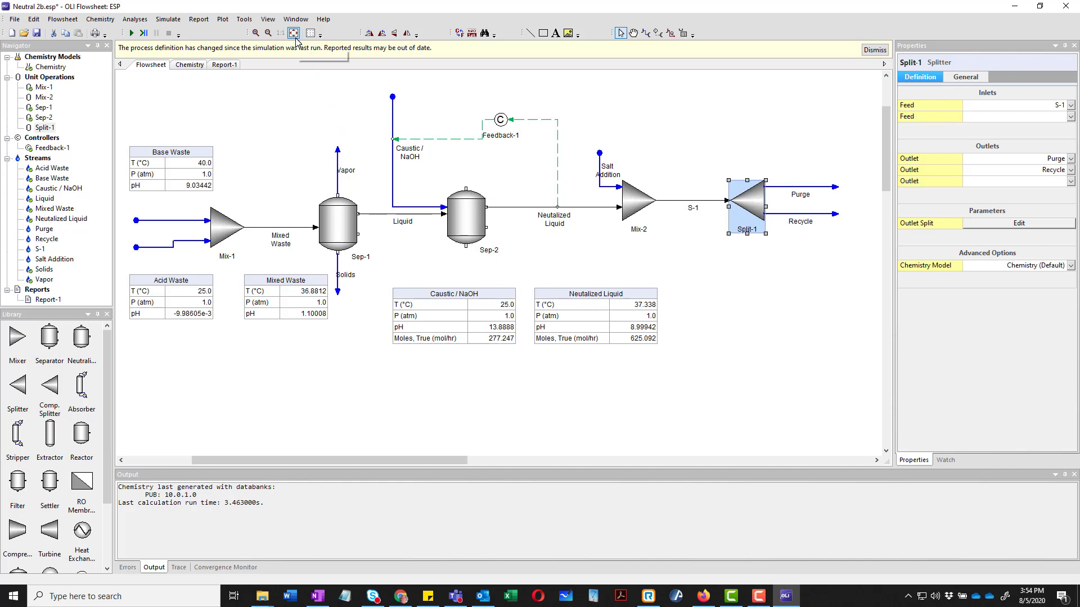
pyautogui.moveTo(294, 33)
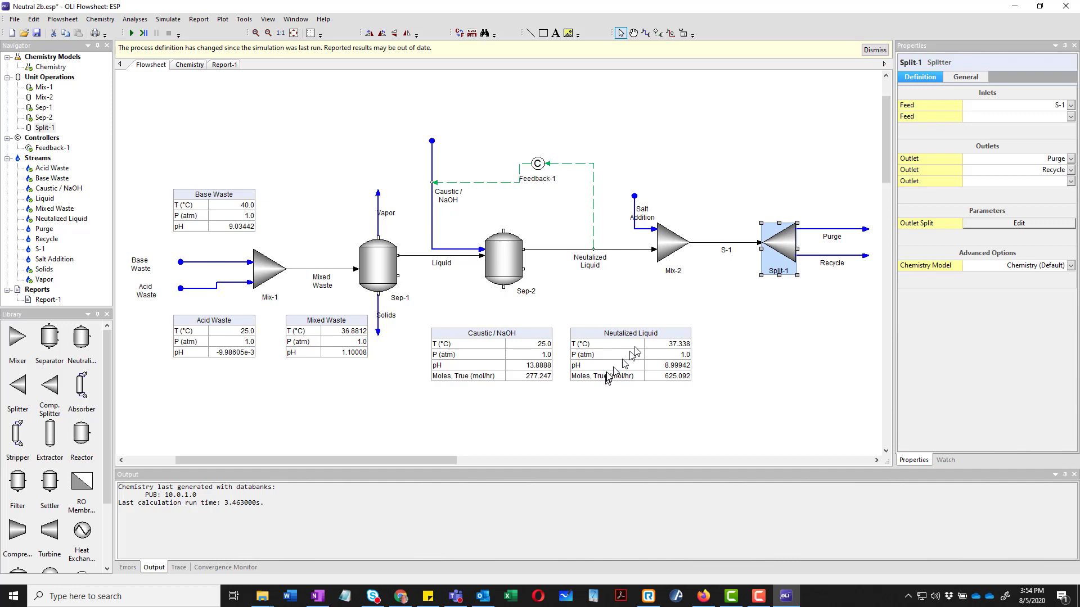
# Connect the Recycle stream from Split-1 back into an inlet port on Mix-1.
pyautogui.click(830, 262)
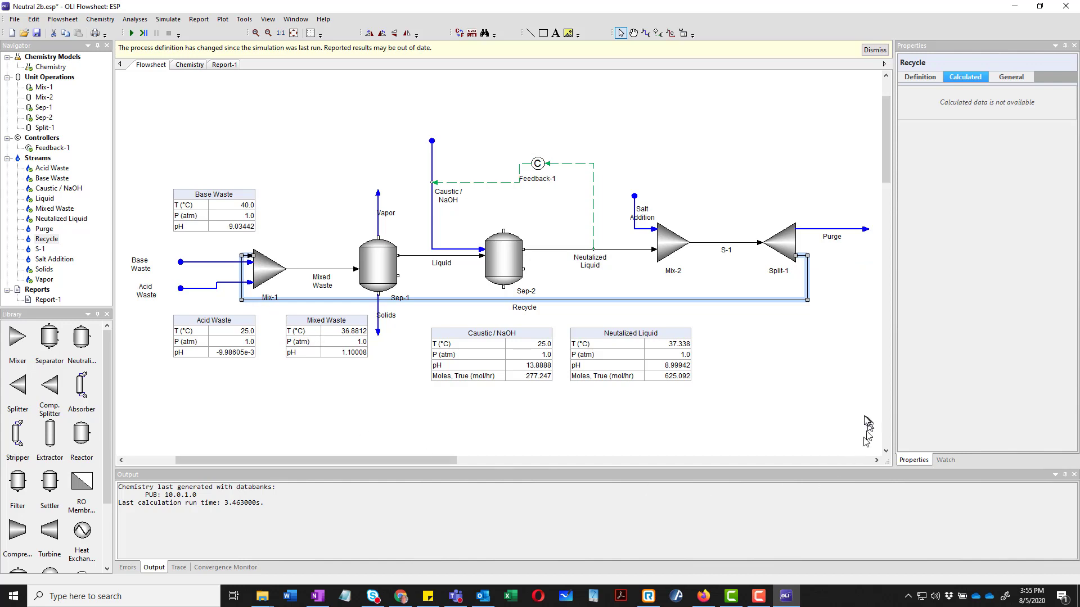
pyautogui.moveTo(766, 338)
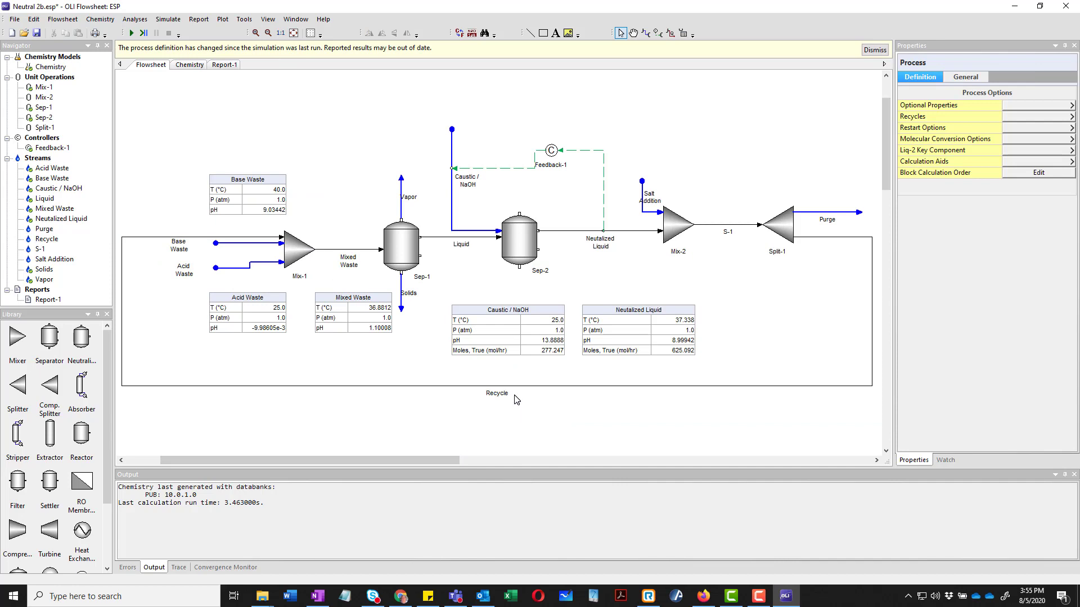
pyautogui.moveTo(517, 398)
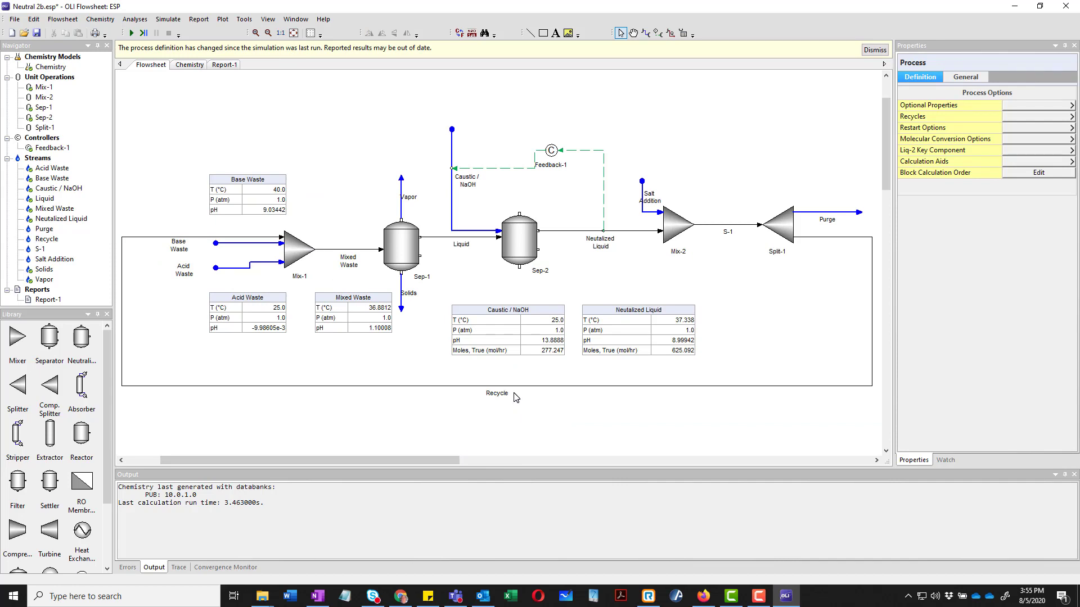
pyautogui.moveTo(562, 401)
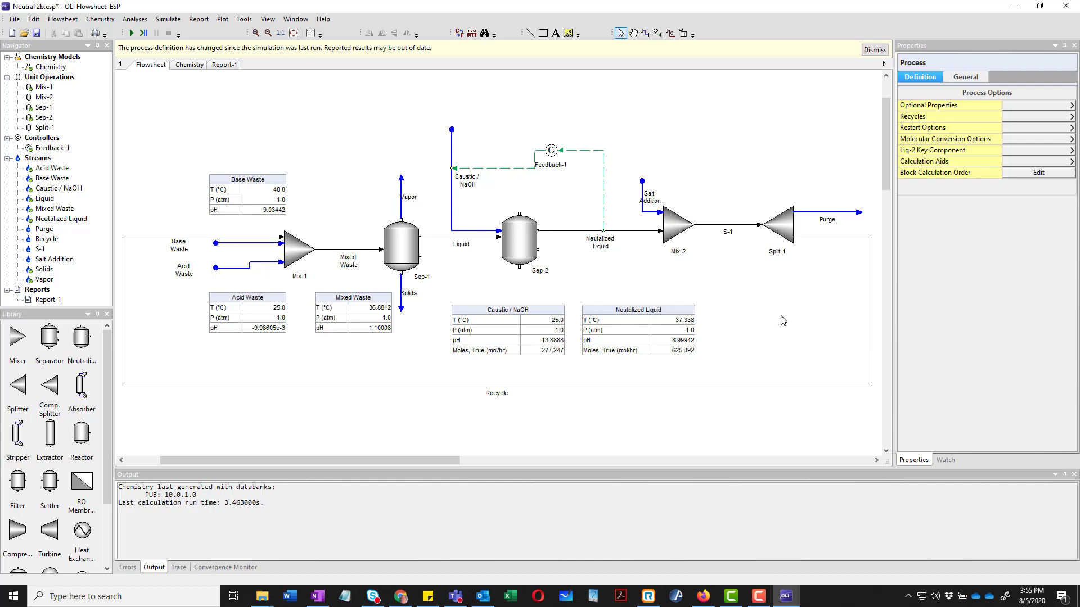
pyautogui.moveTo(515, 418)
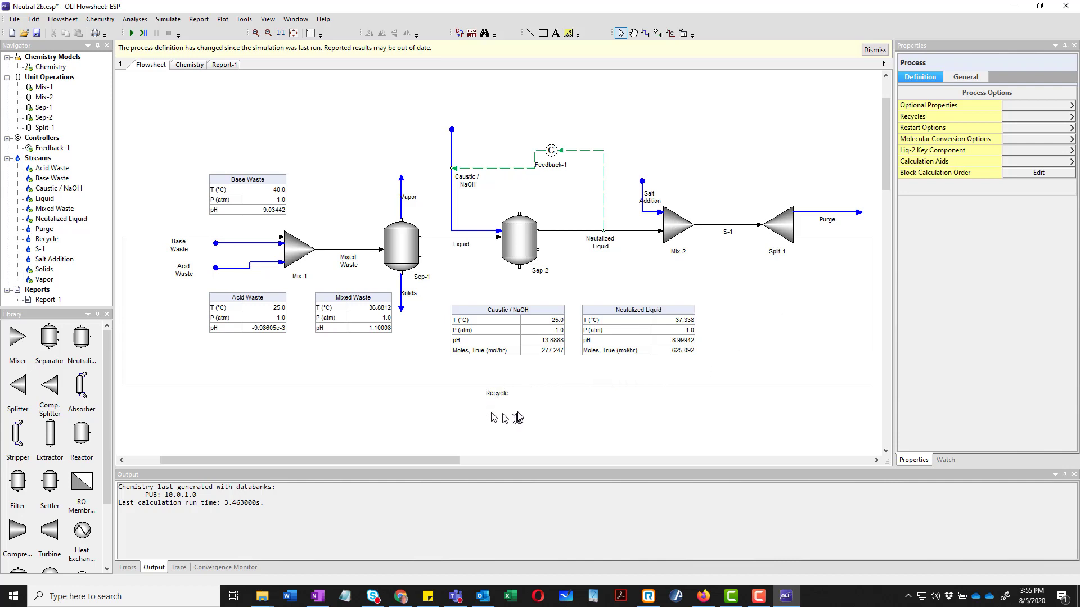
pyautogui.moveTo(523, 392)
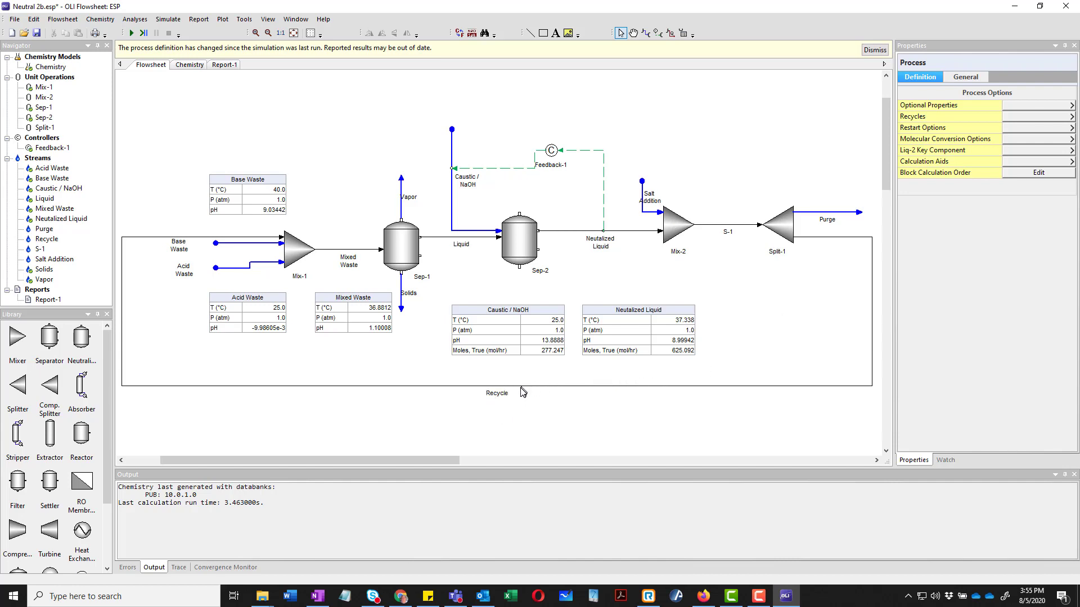
# Set the Recycle stream as the tear stream from its context menu.
pyautogui.click(496, 385)
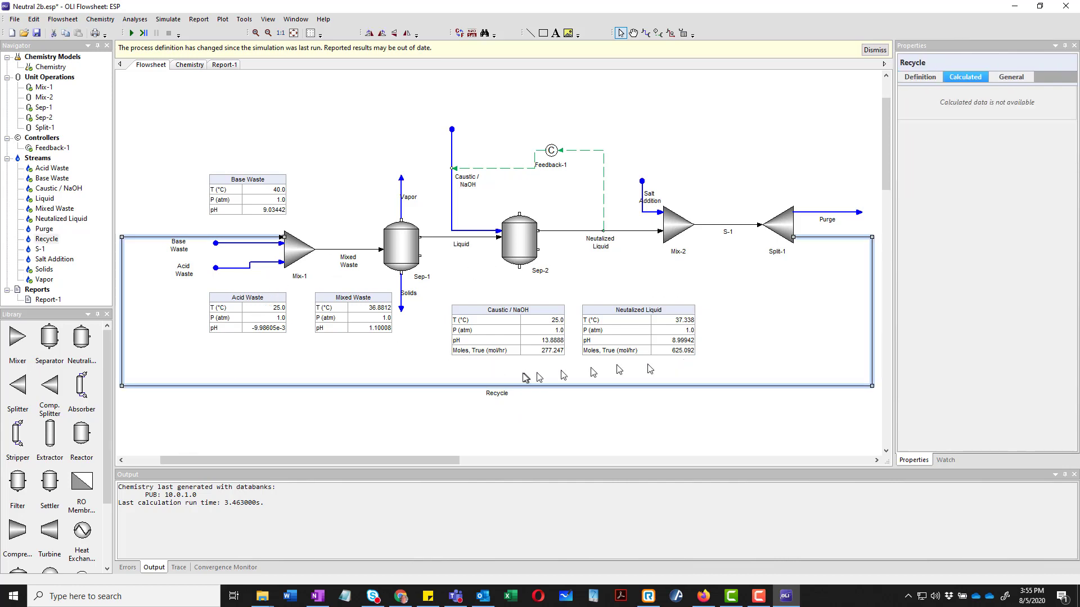
pyautogui.rightClick(520, 386)
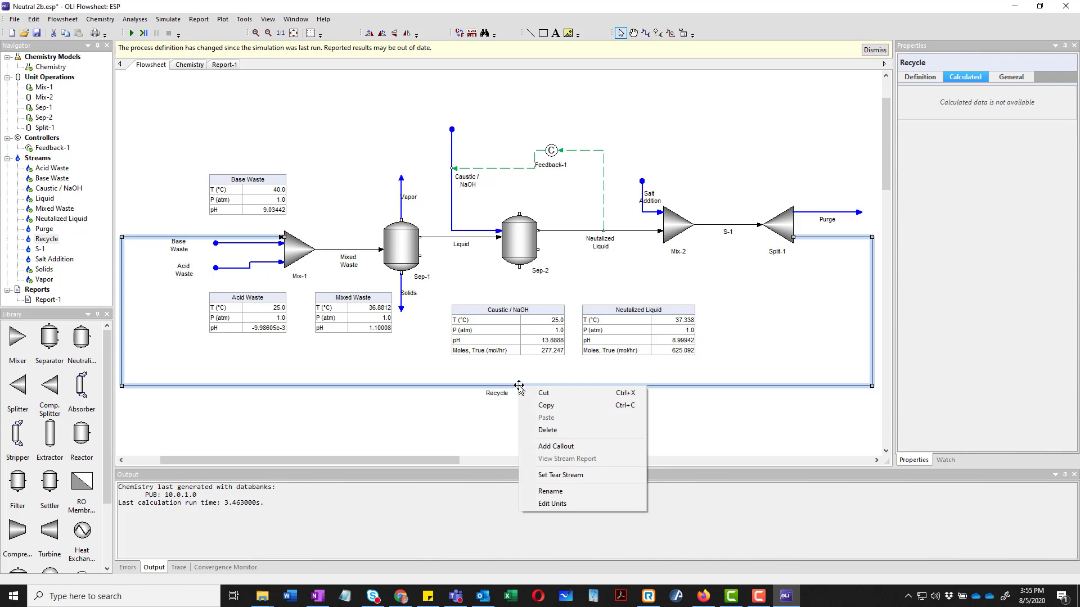
pyautogui.moveTo(577, 474)
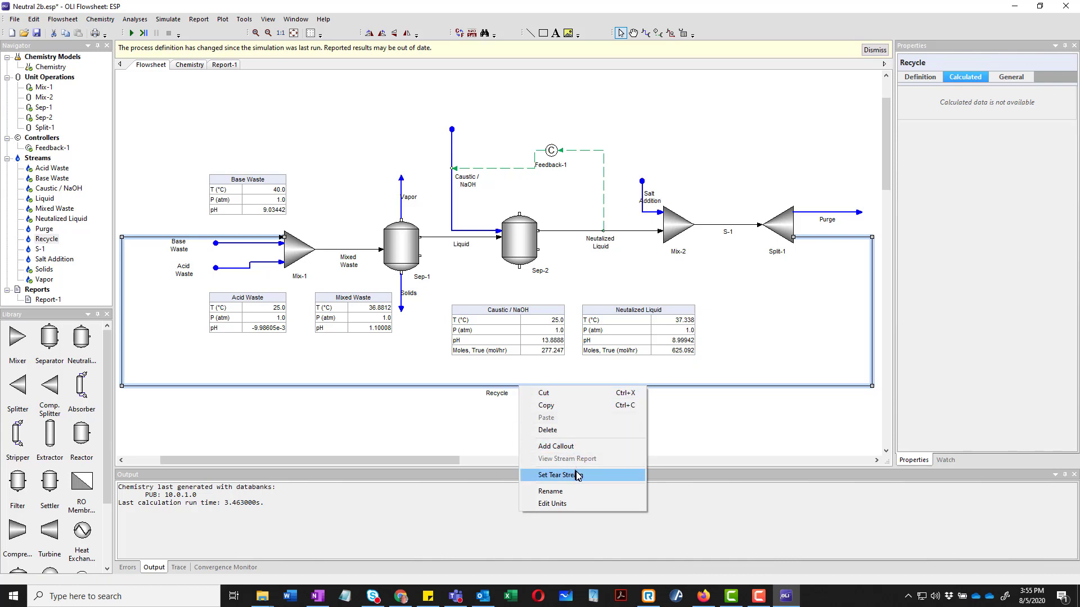
pyautogui.click(558, 475)
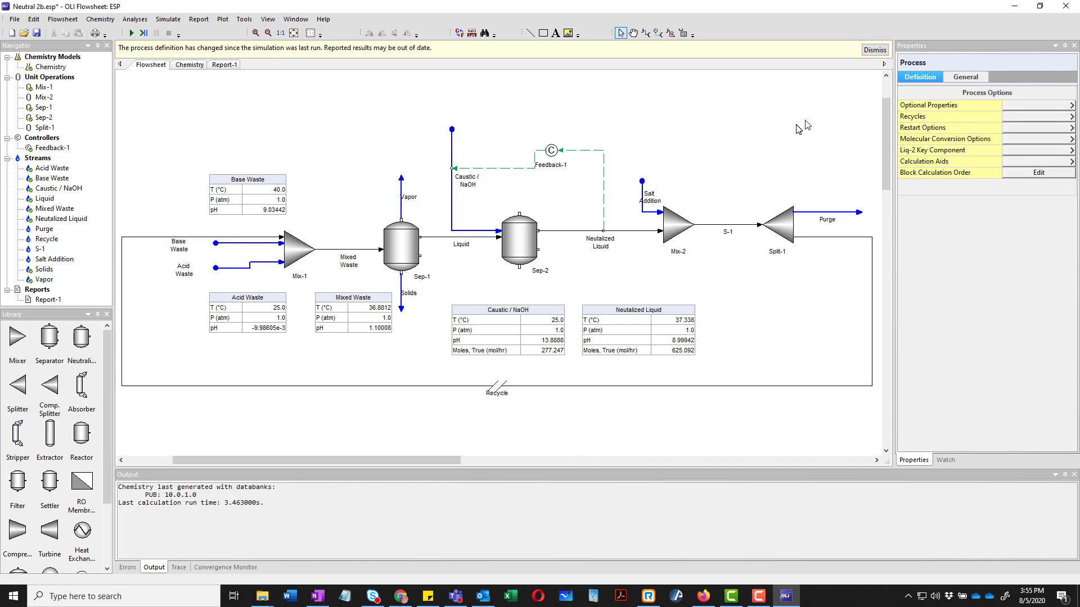
pyautogui.moveTo(773, 395)
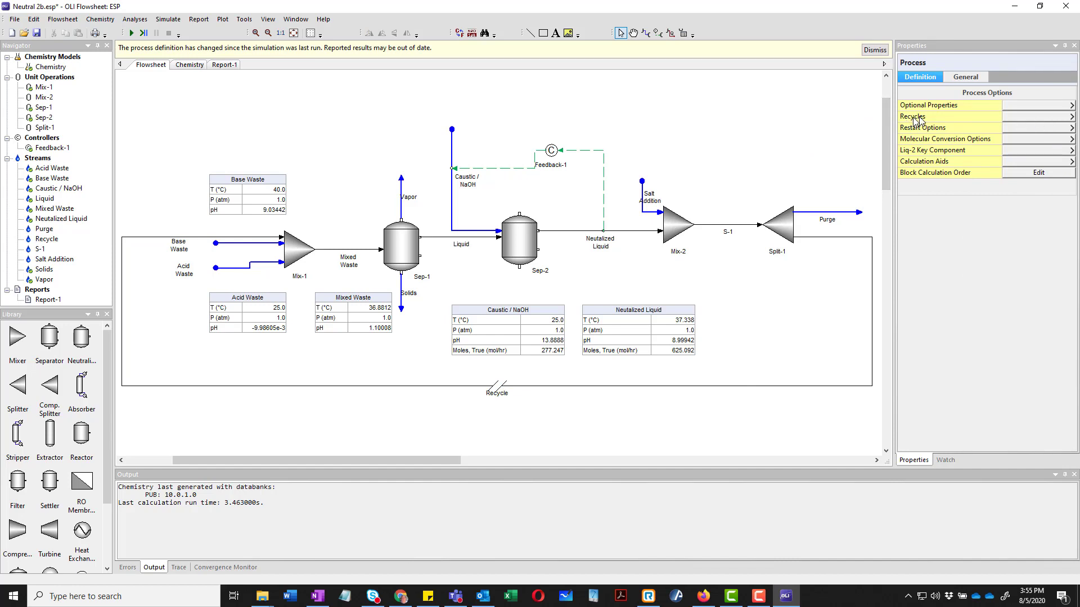
# Review suggested tear streams (Mixed Waste, Liquid, Neutralized Liquid, S-1), keep Recycle, and return to process options.
pyautogui.click(912, 116)
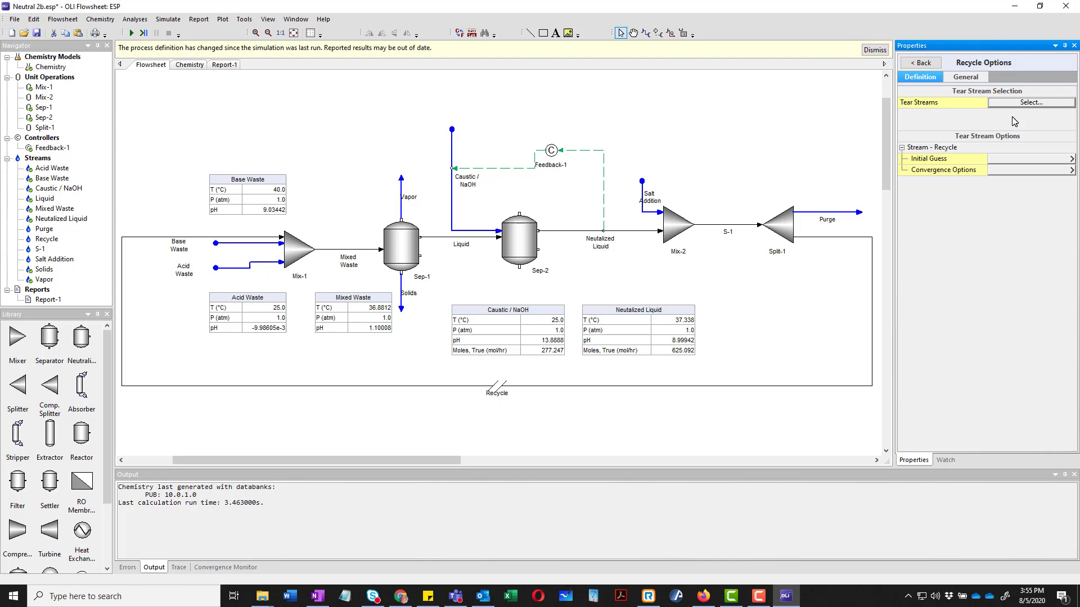
pyautogui.click(1031, 103)
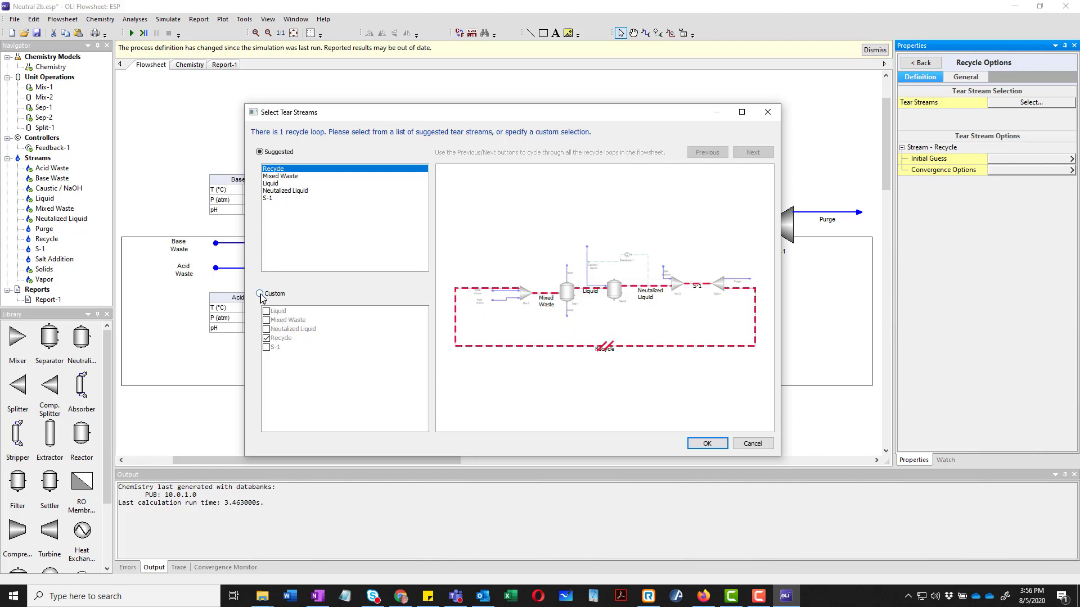
pyautogui.click(280, 175)
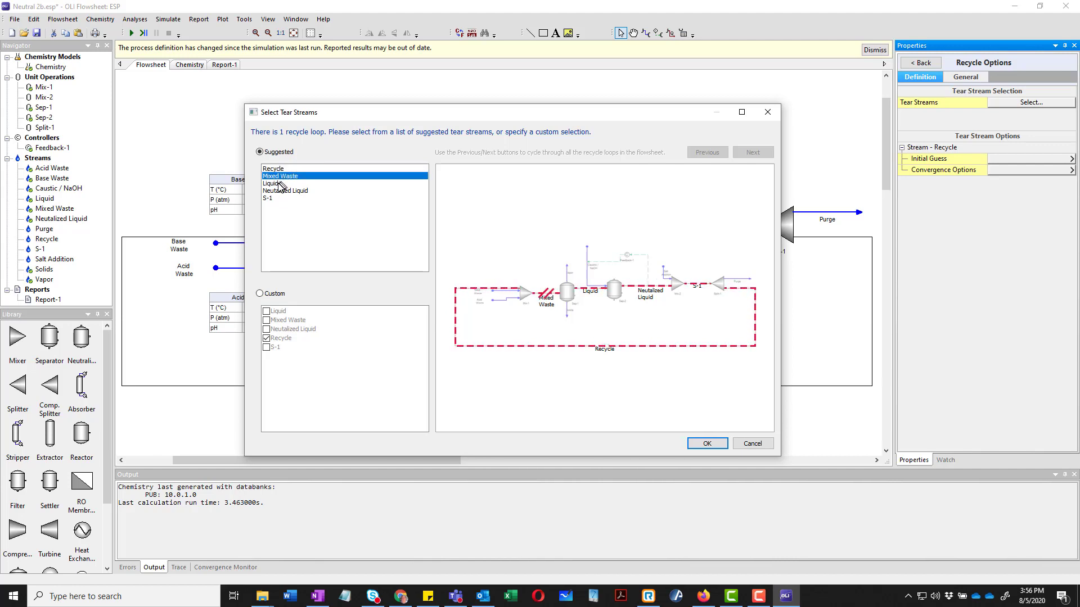
pyautogui.click(271, 183)
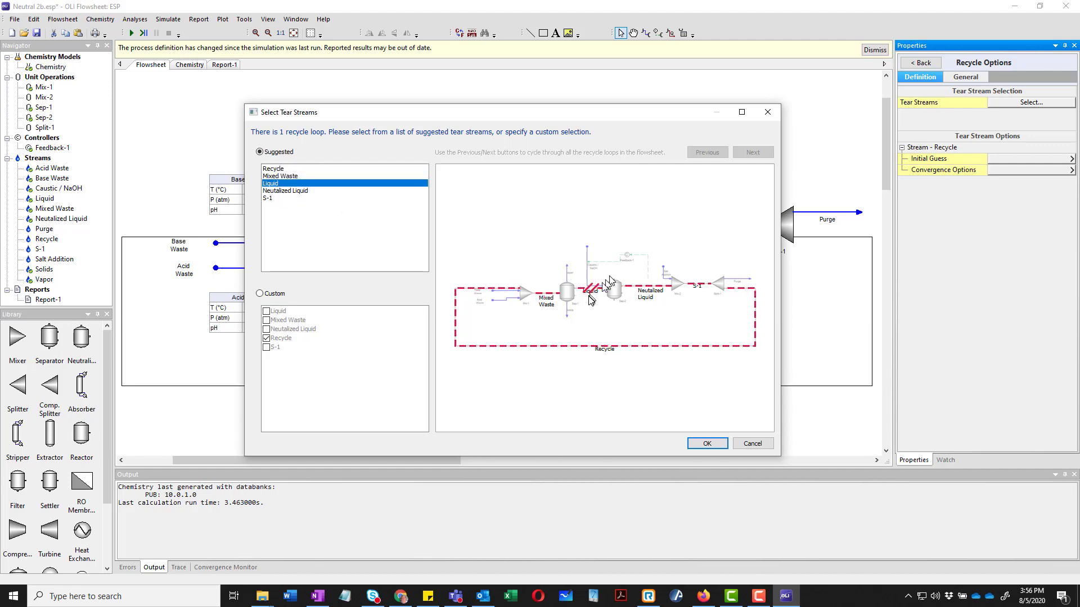
pyautogui.click(284, 191)
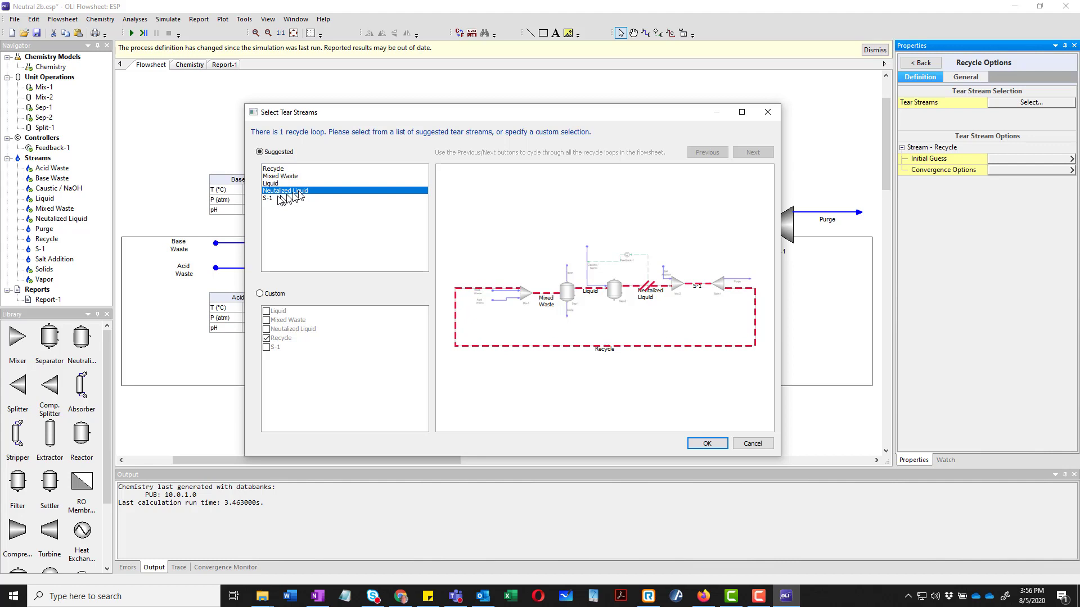
pyautogui.click(271, 198)
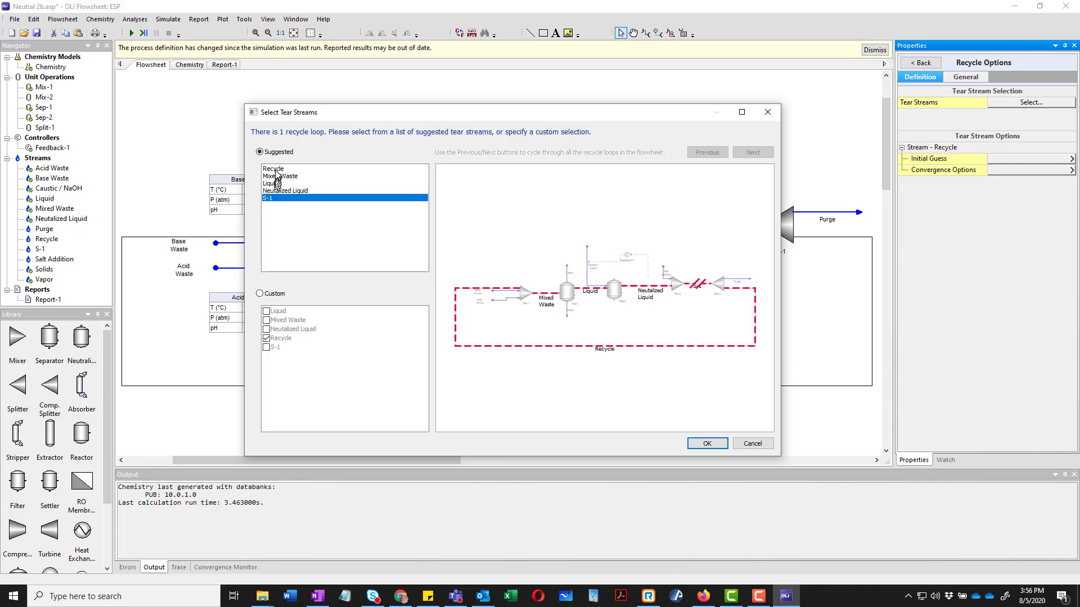
pyautogui.click(274, 168)
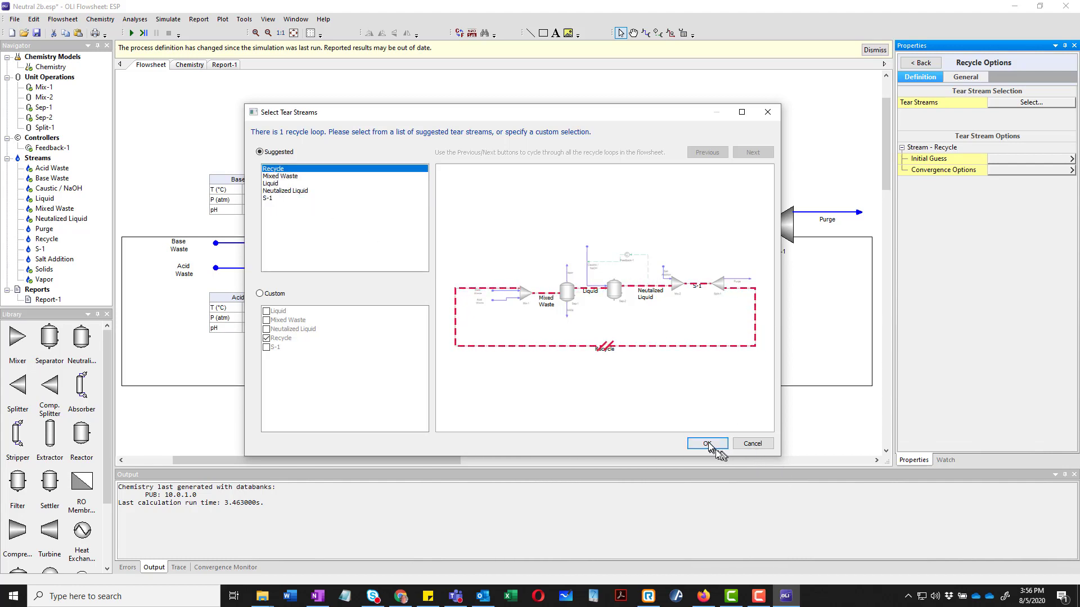
pyautogui.click(706, 443)
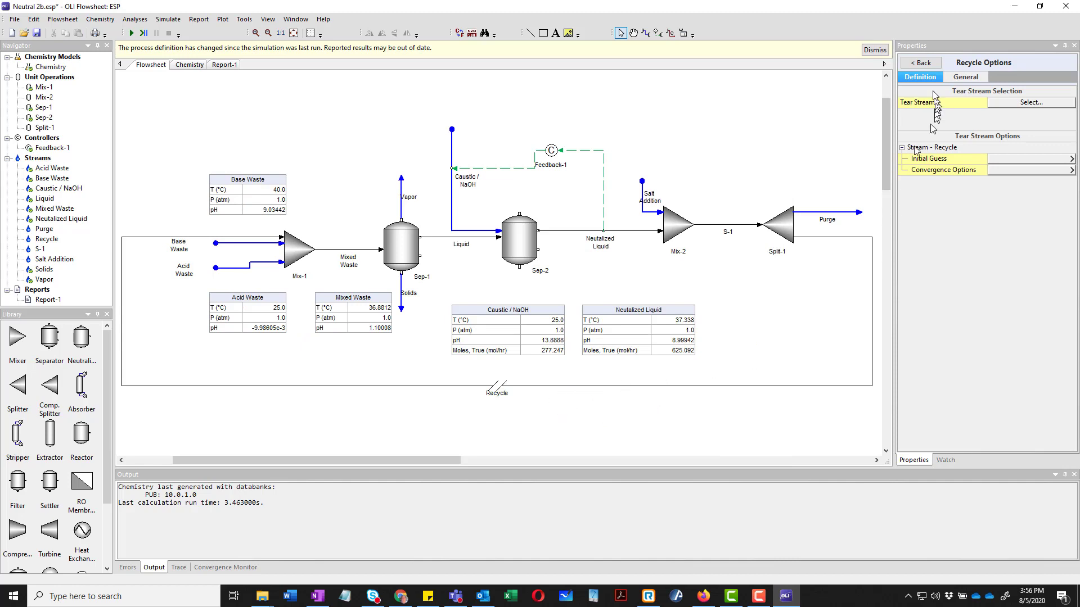
pyautogui.click(920, 63)
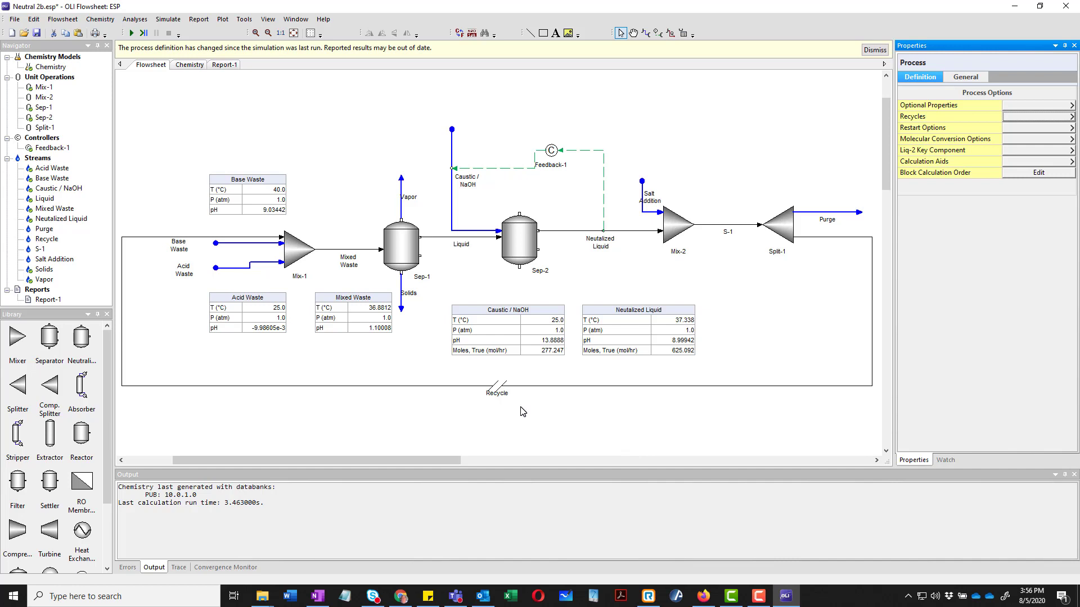
pyautogui.moveTo(525, 389)
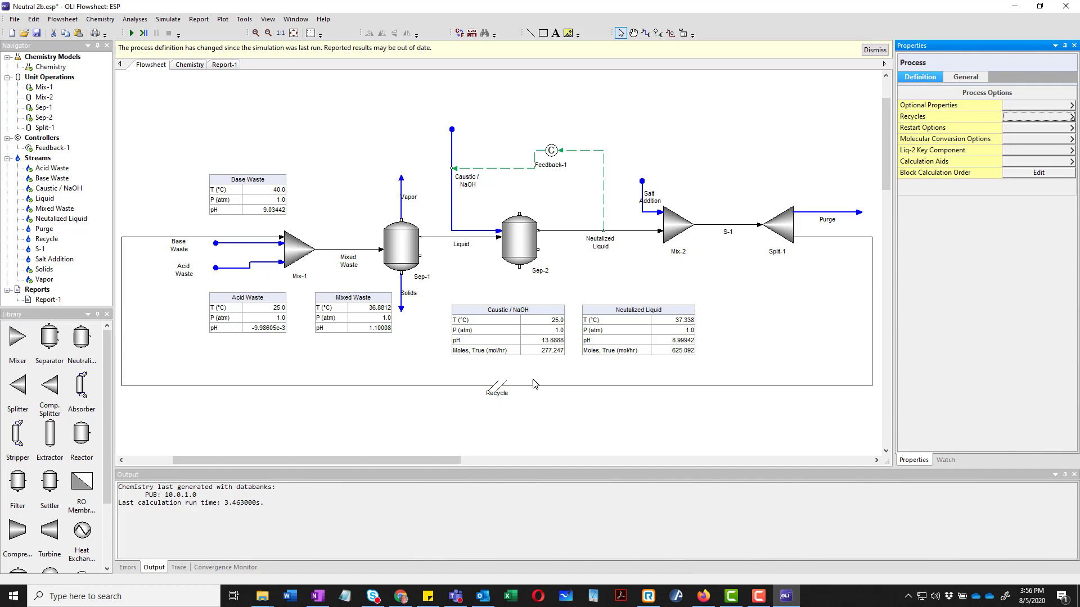
# Give the Recycle stream an initial guess of 25 °C temperature and 100 mol/hr H2O inflow.
pyautogui.click(496, 386)
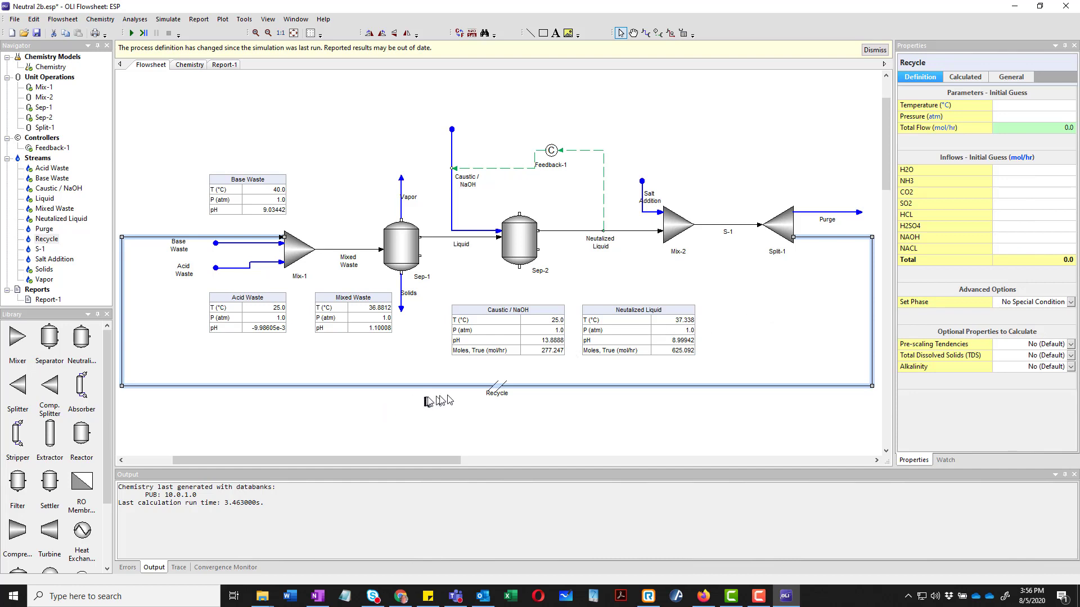
pyautogui.moveTo(1032, 115)
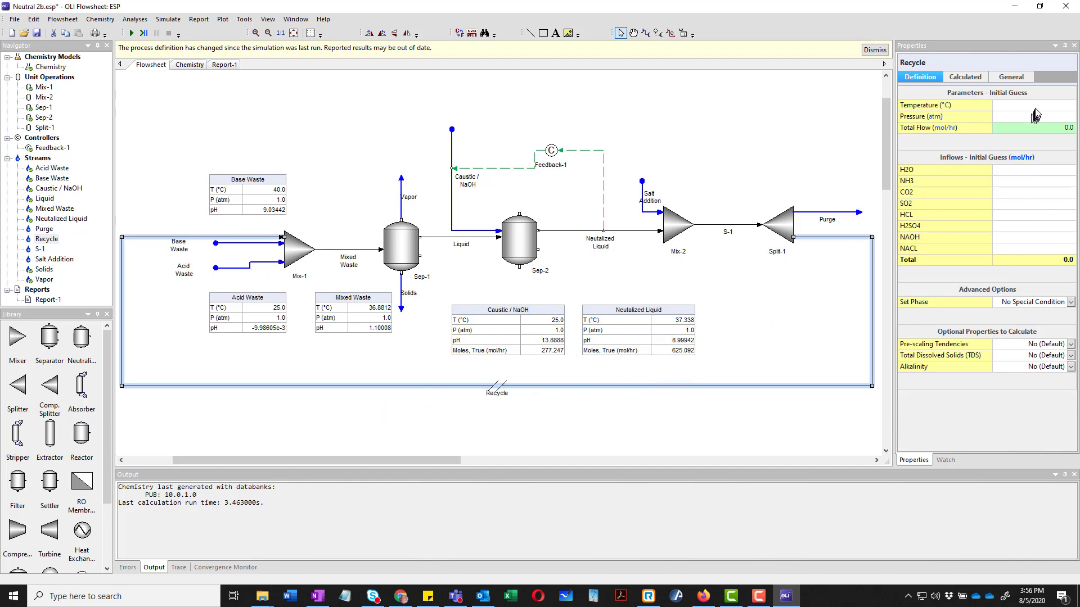
pyautogui.write('25.0')
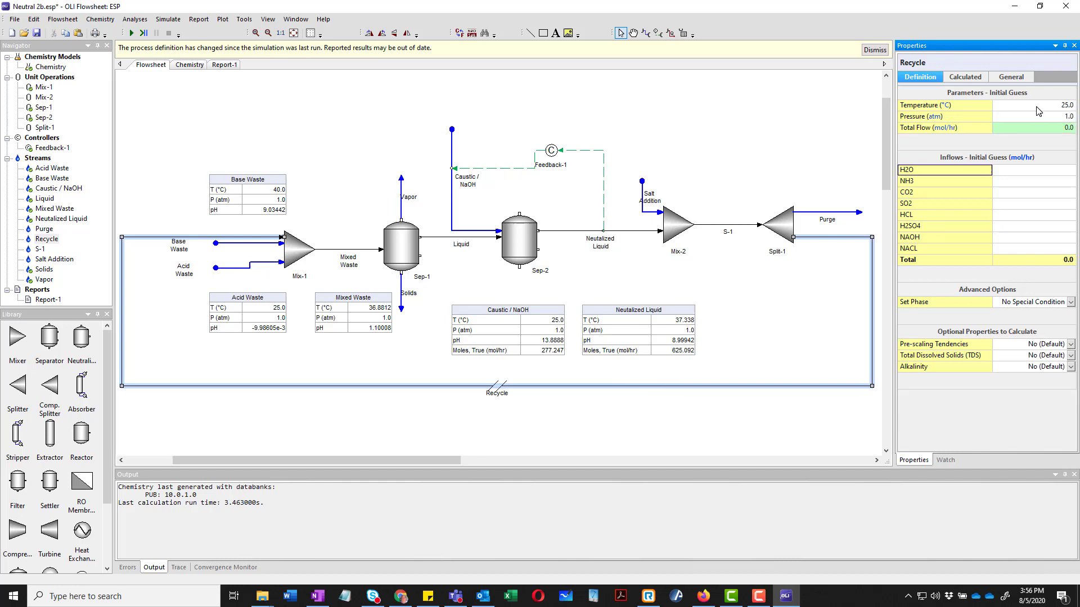
pyautogui.write('100.0')
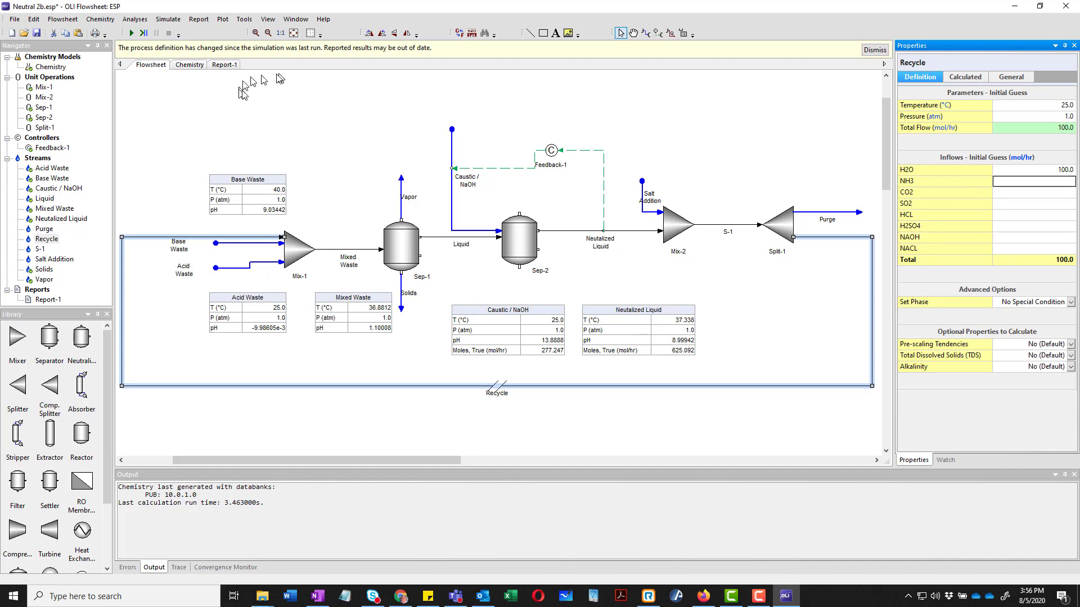
pyautogui.moveTo(62, 19)
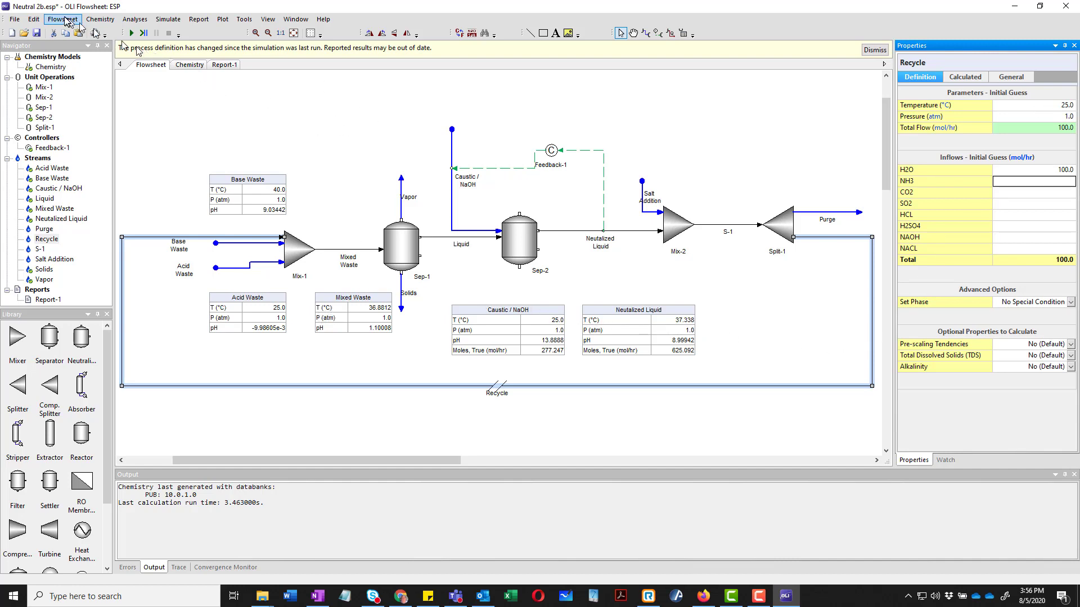
# Save the flowsheet as a new case file named Neutral 3.esp.
pyautogui.click(33, 20)
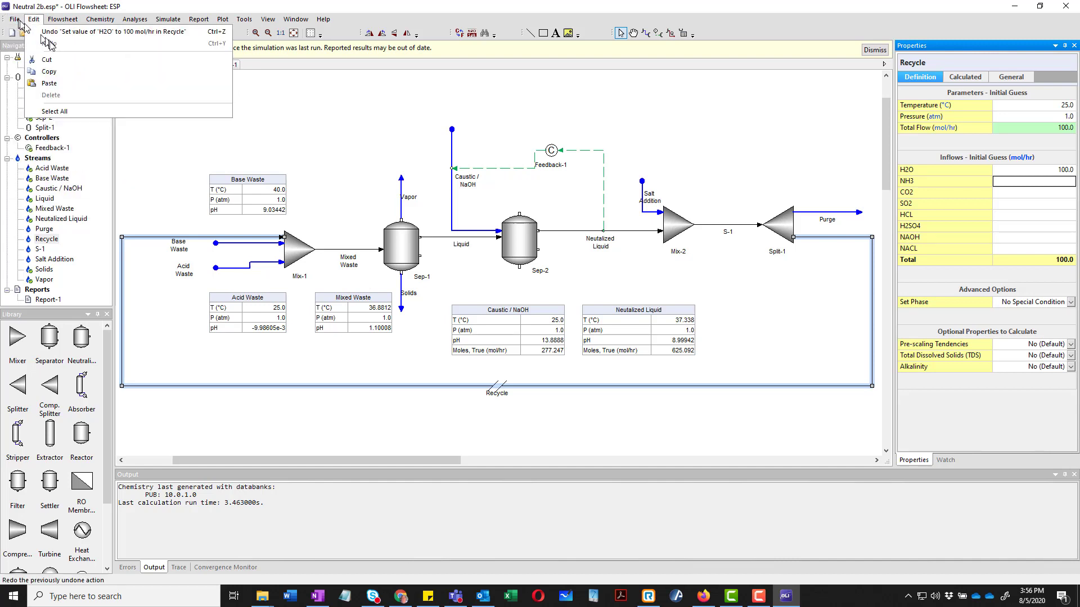
pyautogui.click(14, 19)
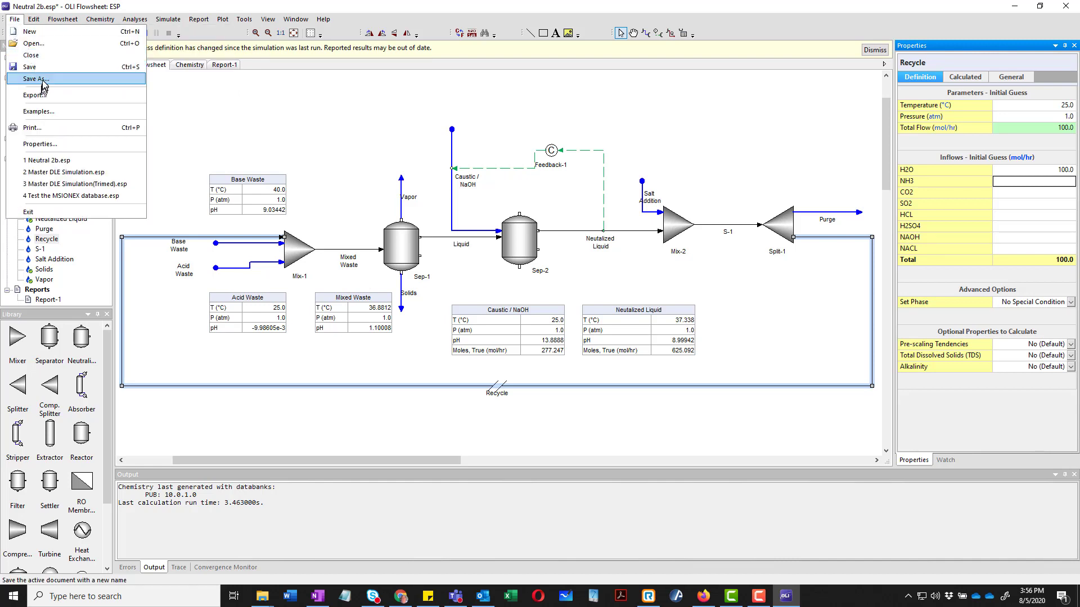
pyautogui.click(40, 79)
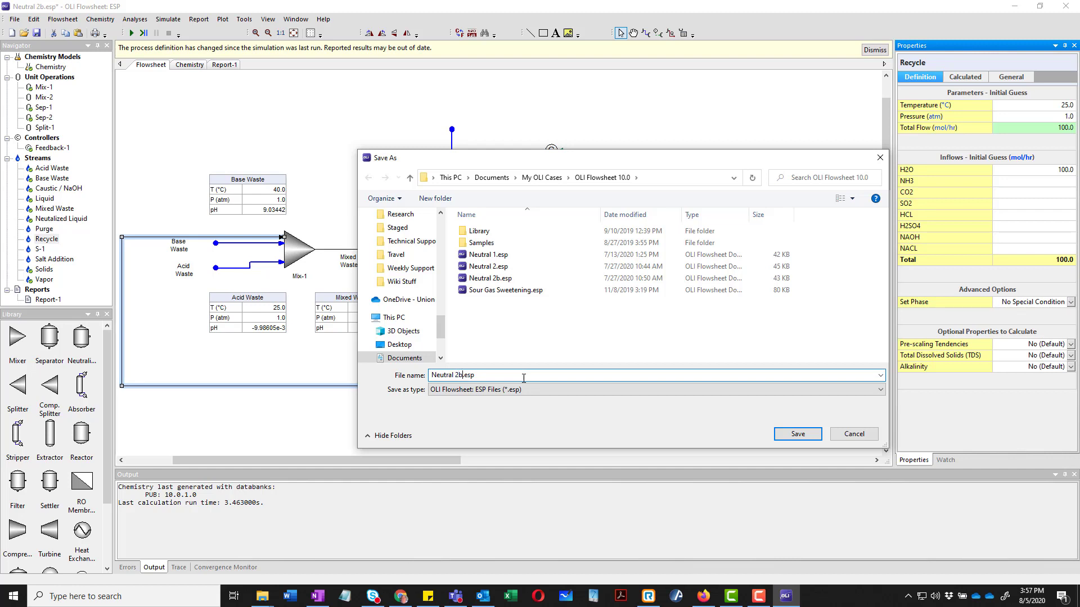
pyautogui.press('Backspace')
pyautogui.write('3')
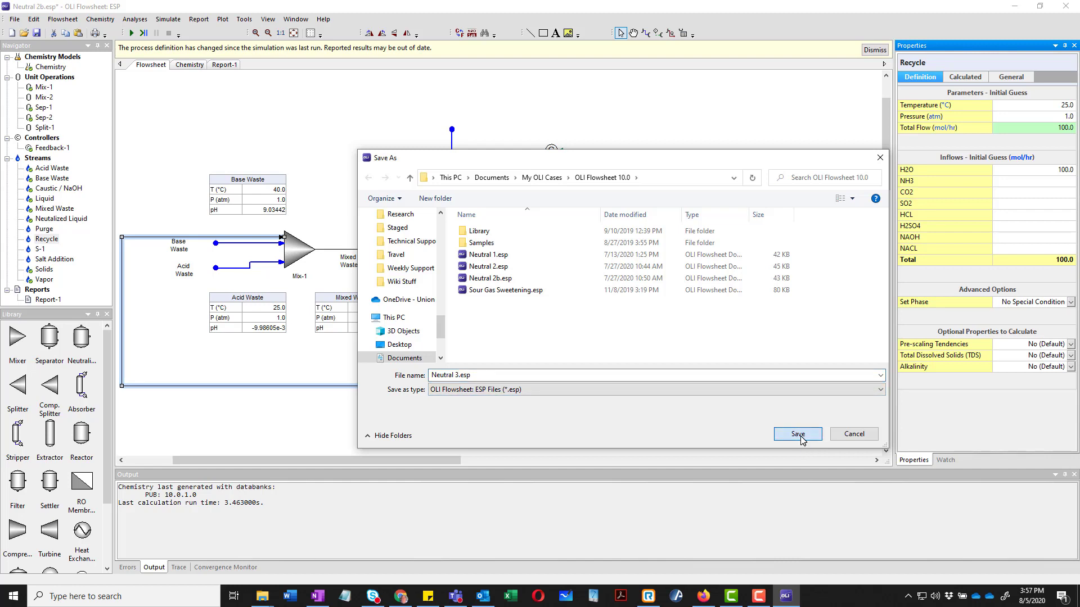
pyautogui.click(797, 434)
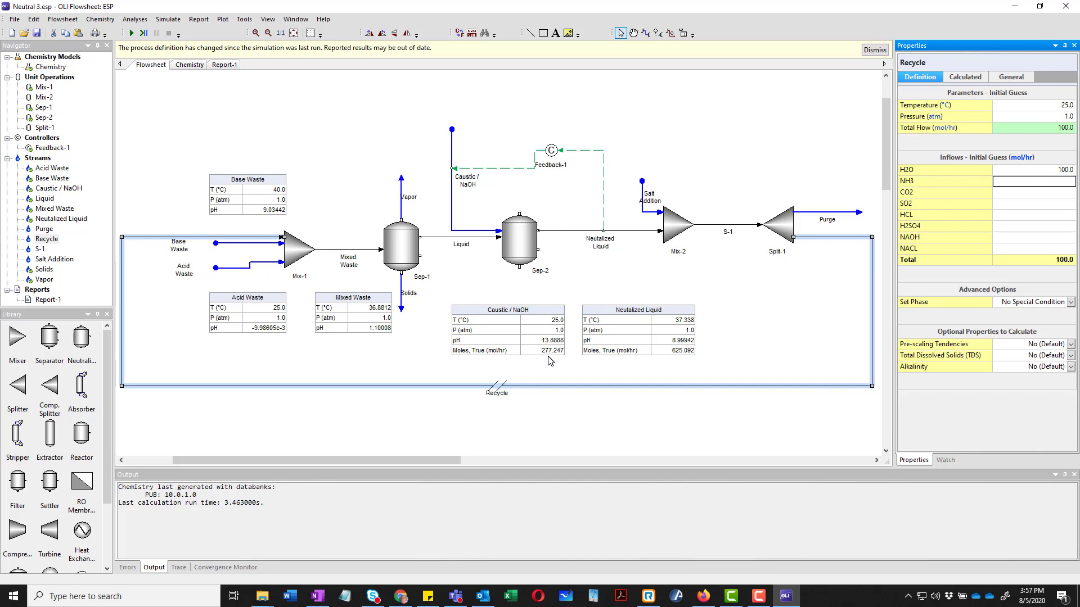
pyautogui.moveTo(867, 321)
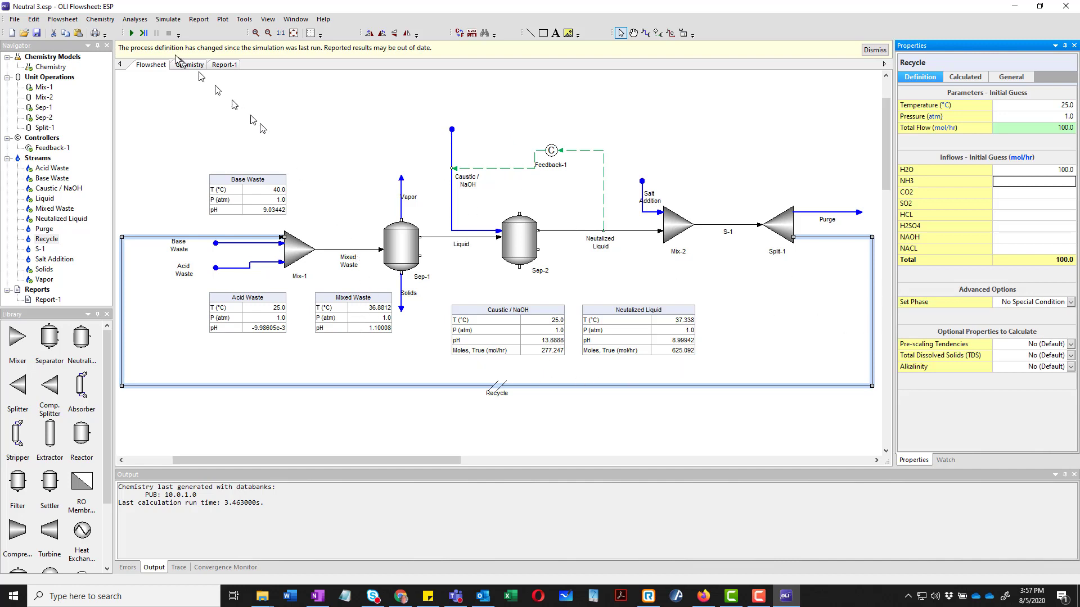
# Start a simulation run of Neutral 3.esp with the new Recycle guesses.
pyautogui.click(132, 33)
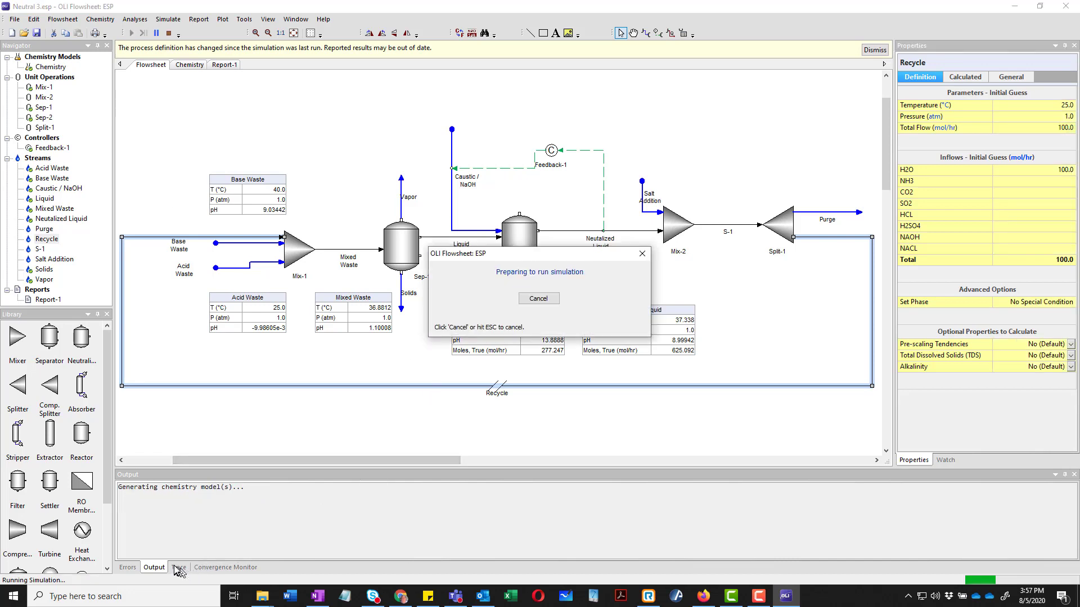
# Watch the Convergence Monitor while the Neutral 3 run finishes.
pyautogui.click(225, 567)
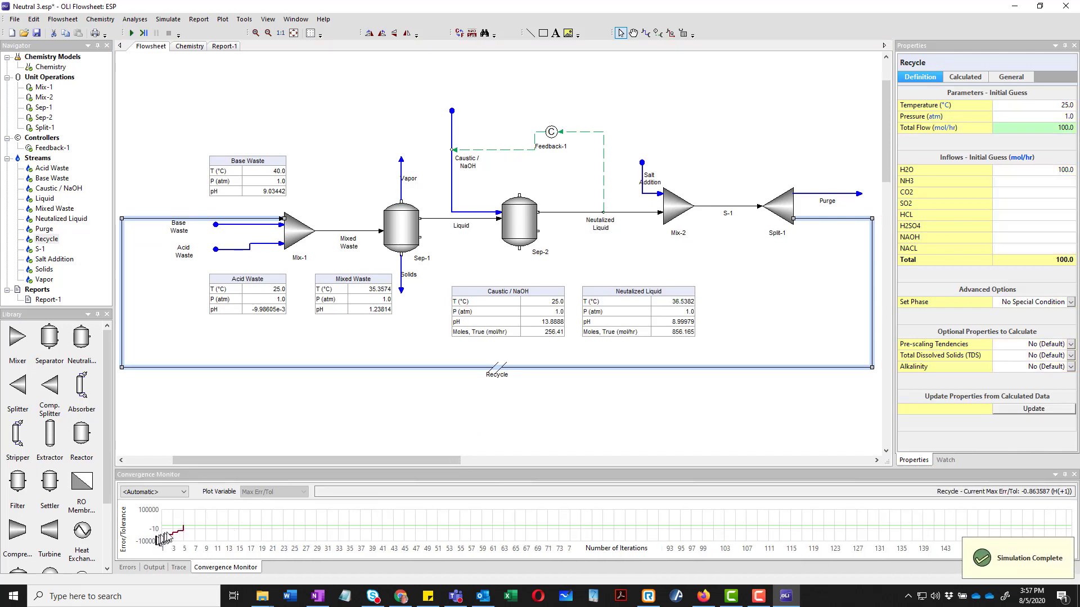
pyautogui.moveTo(300, 385)
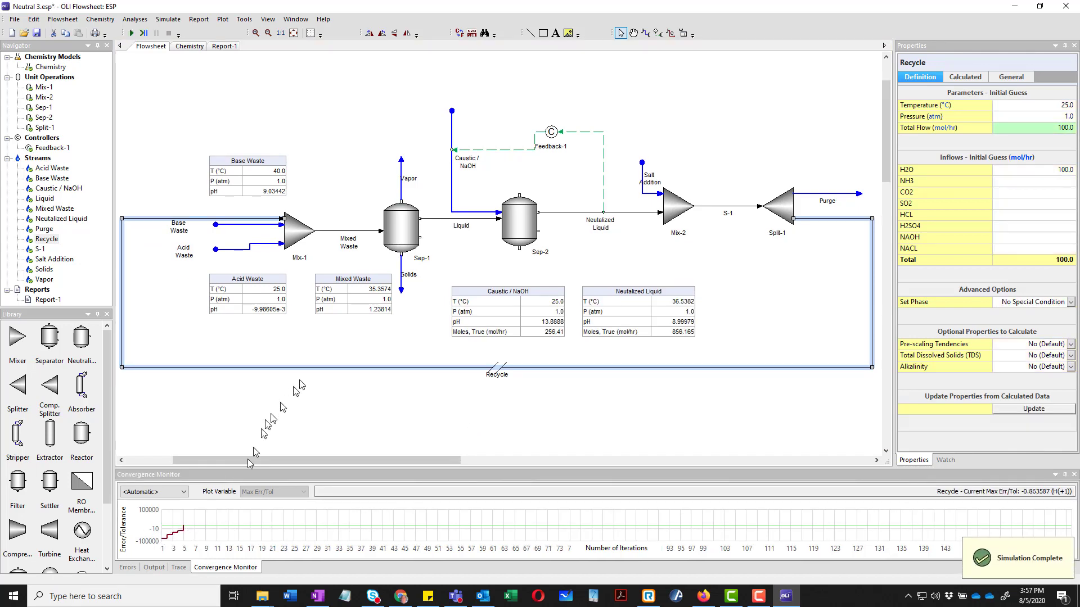
pyautogui.moveTo(162, 545)
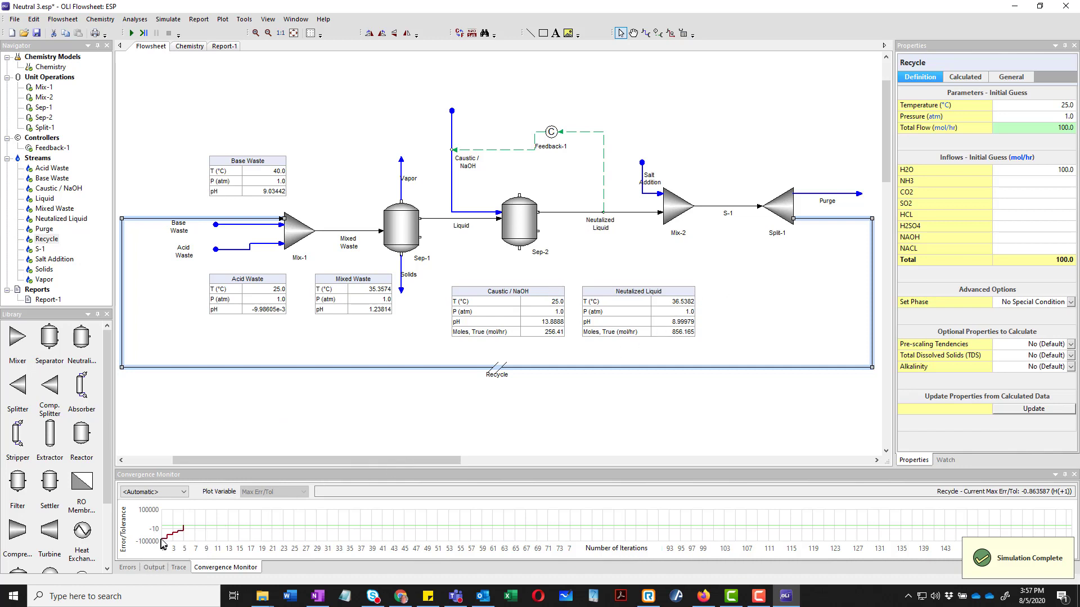
pyautogui.moveTo(183, 529)
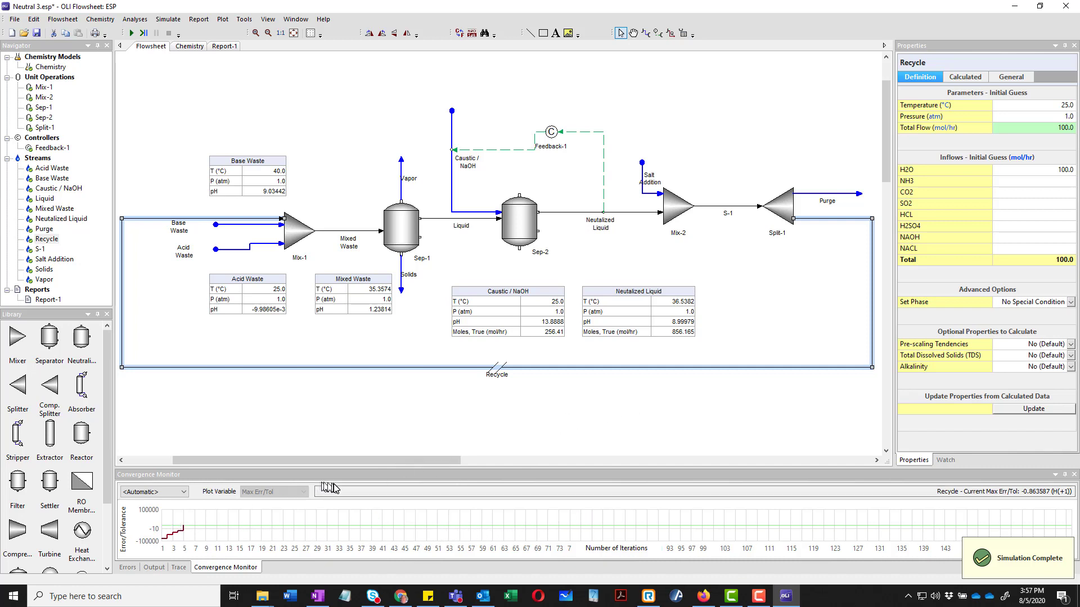
pyautogui.moveTo(518, 466)
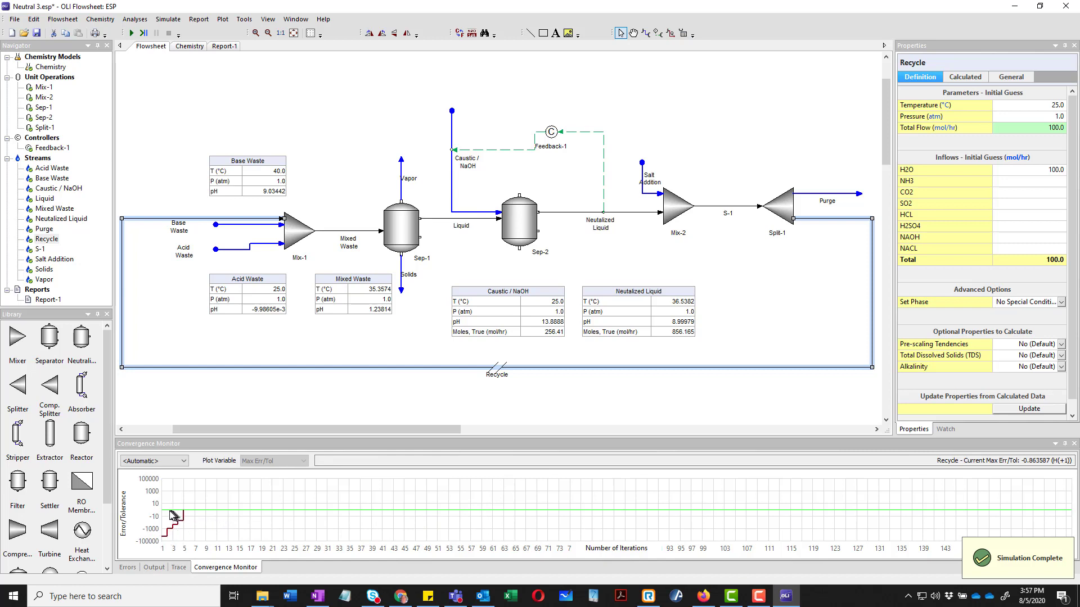
pyautogui.moveTo(212, 517)
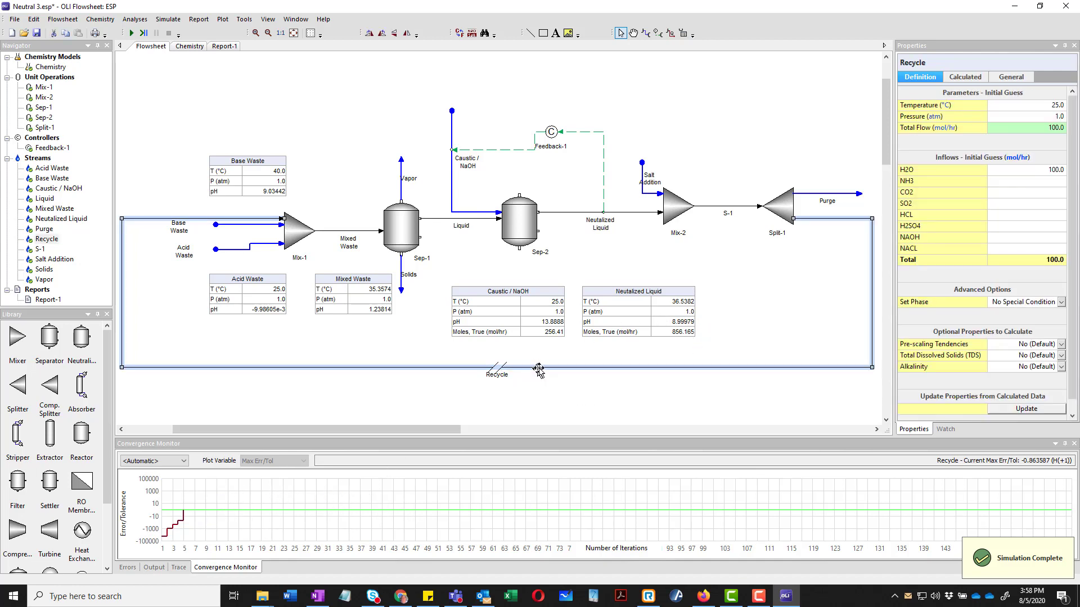
# Review the Recycle stream's calculated results, 29.2494 °C and pH 9.51369.
pyautogui.click(964, 77)
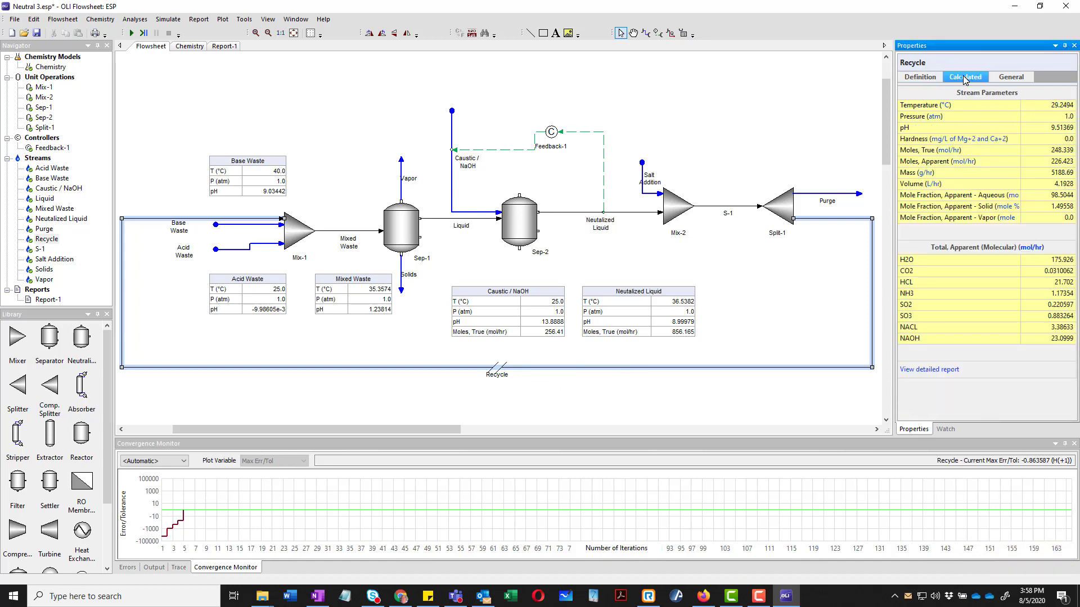
pyautogui.moveTo(1043, 262)
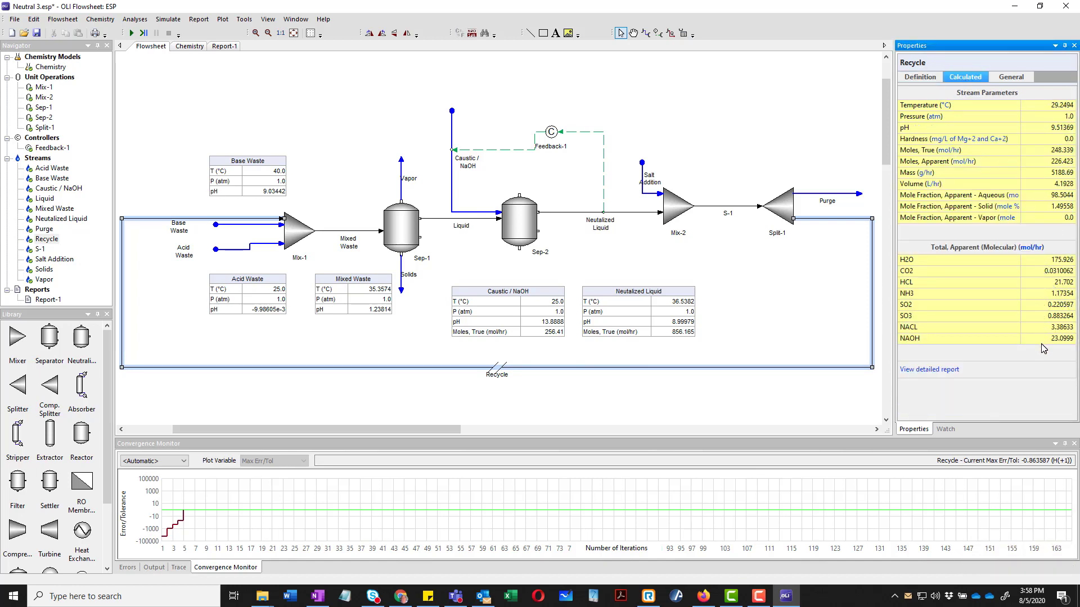
pyautogui.moveTo(986, 306)
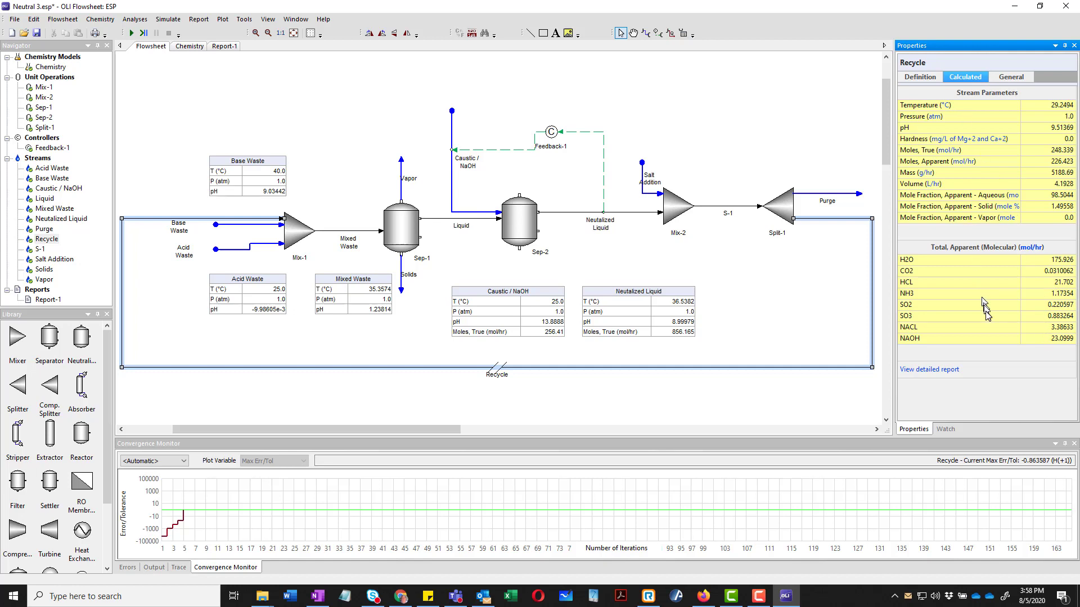
pyautogui.moveTo(533, 337)
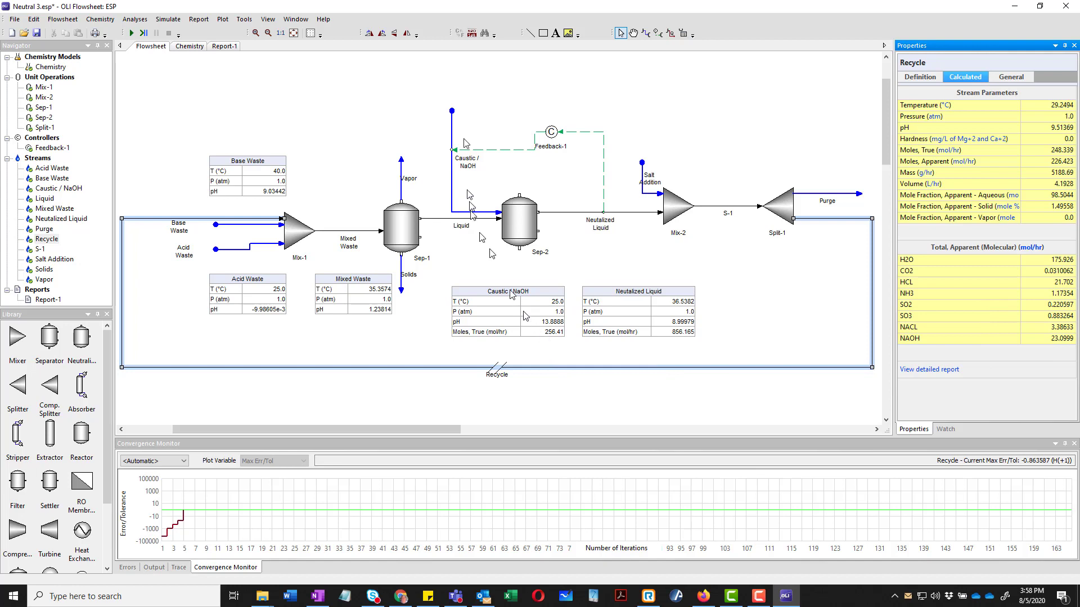
pyautogui.moveTo(546, 343)
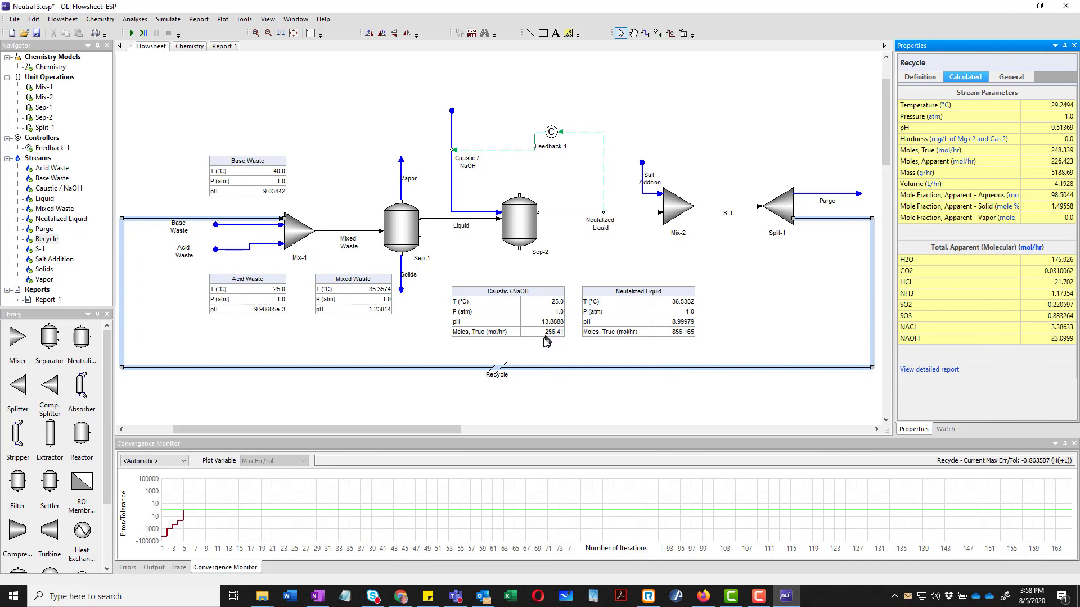
pyautogui.moveTo(549, 338)
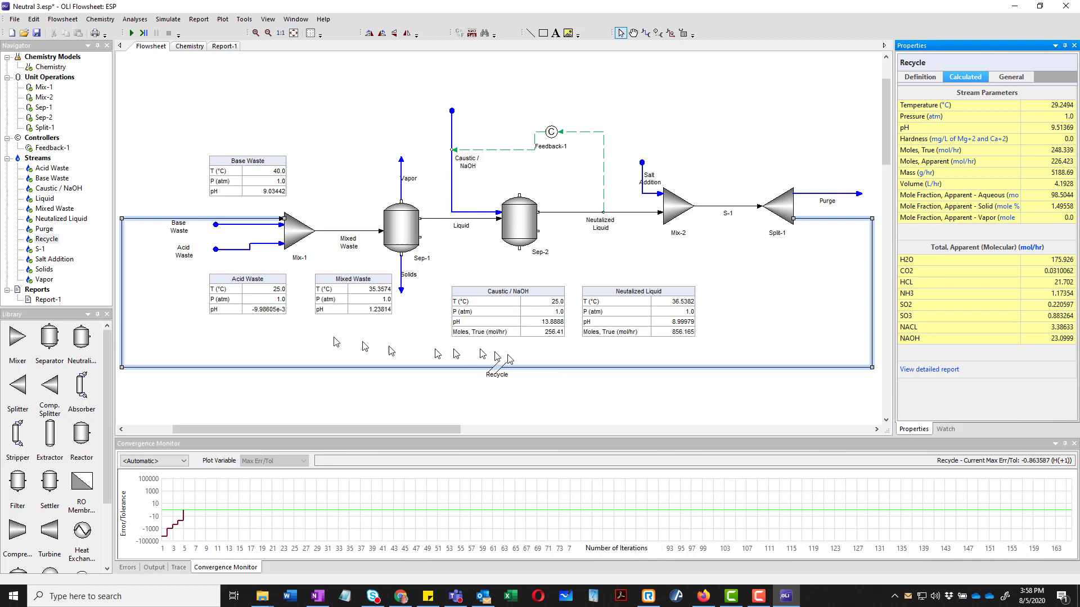
pyautogui.moveTo(344, 337)
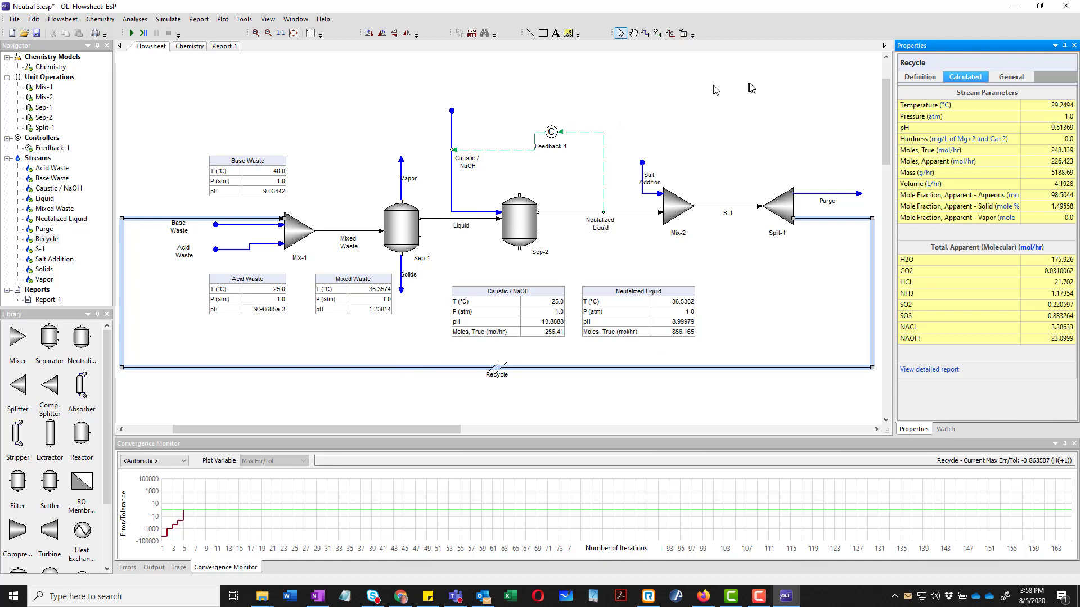
pyautogui.moveTo(718, 146)
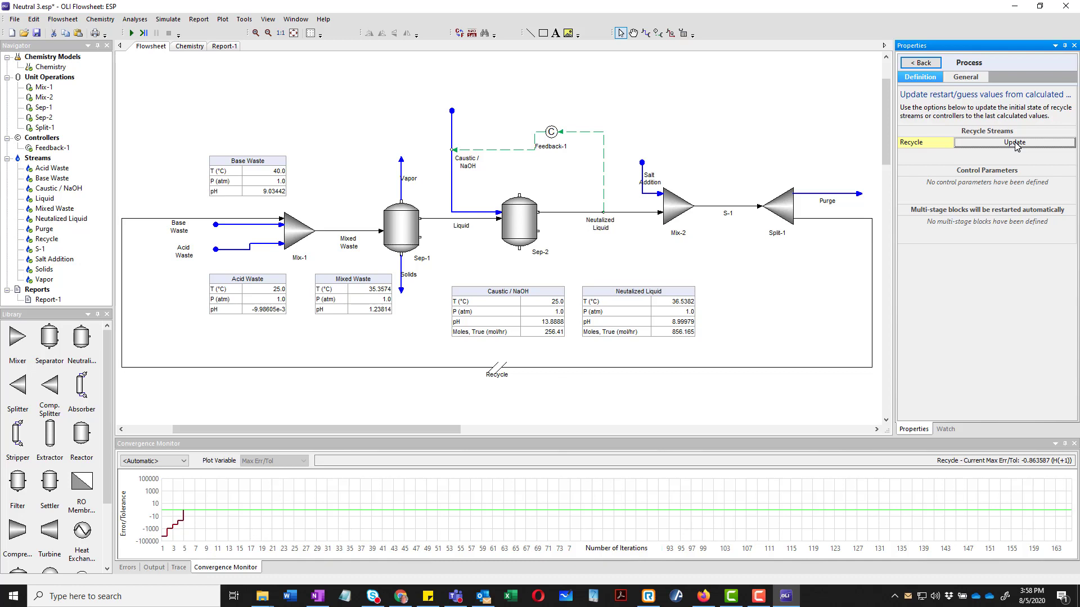
# Update Recycle's restart guesses from calculated values, now 29.2494 °C and 226.423 mol/hr, and verify them.
pyautogui.click(1013, 142)
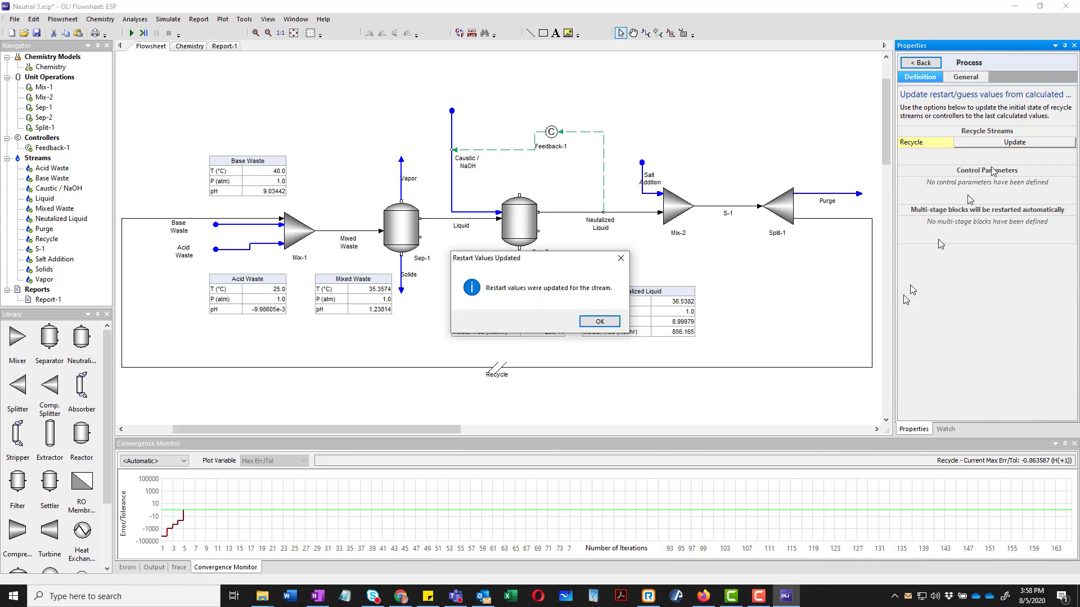
pyautogui.click(597, 321)
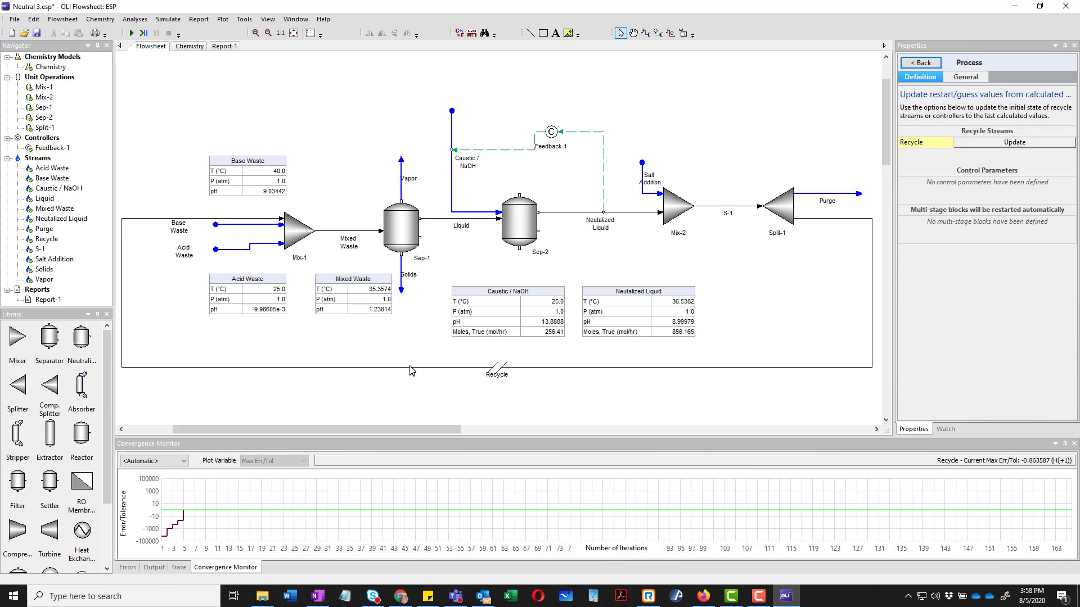
pyautogui.click(496, 366)
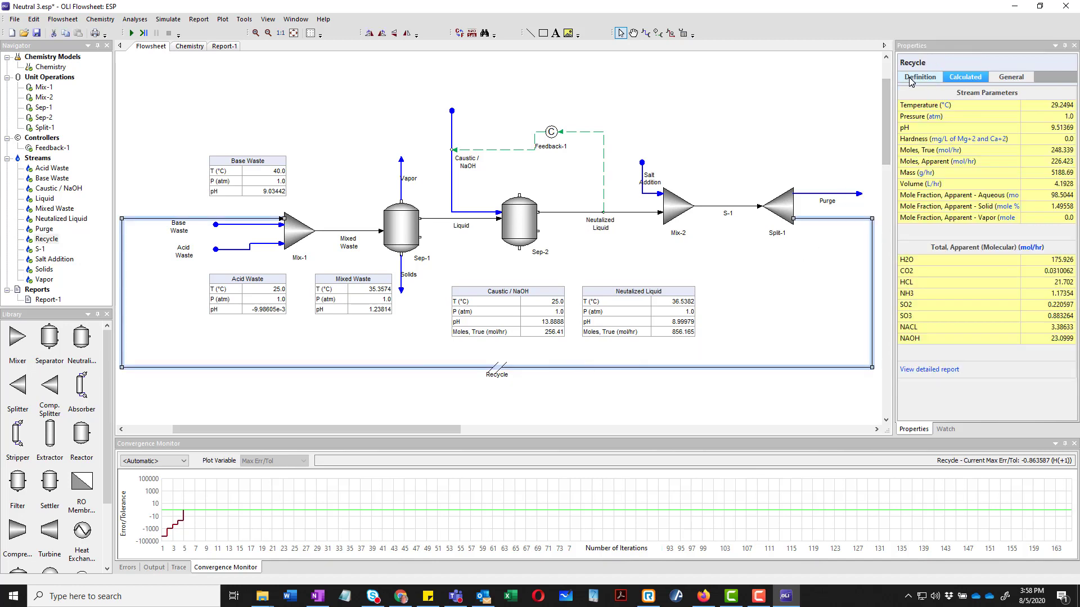
pyautogui.click(919, 76)
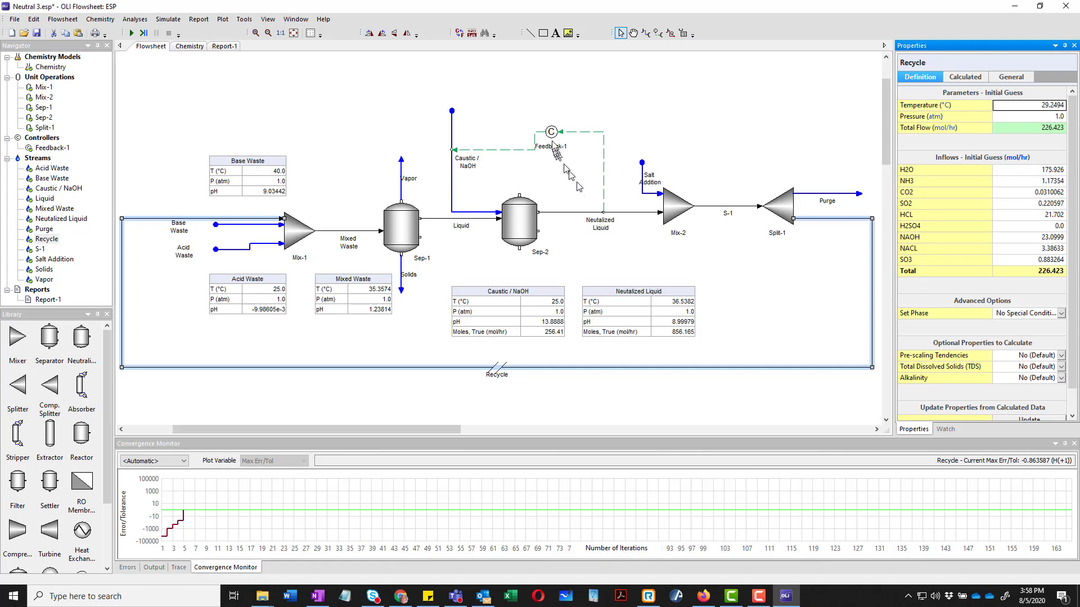
pyautogui.click(551, 132)
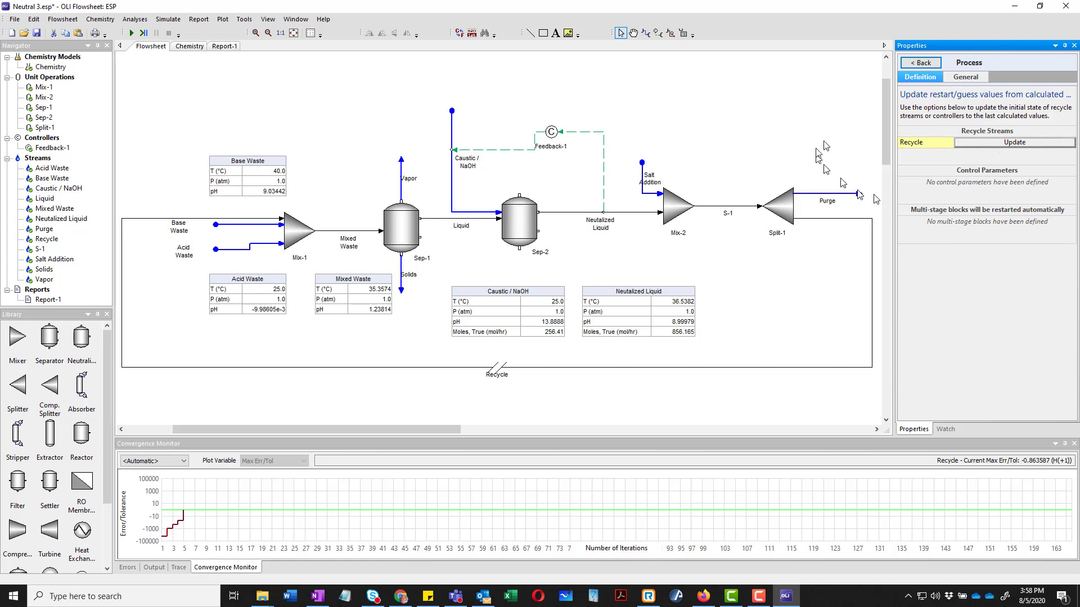
# Re-run the flowsheet with the updated restart values so the tear stream converges in 2 iterations.
pyautogui.click(918, 63)
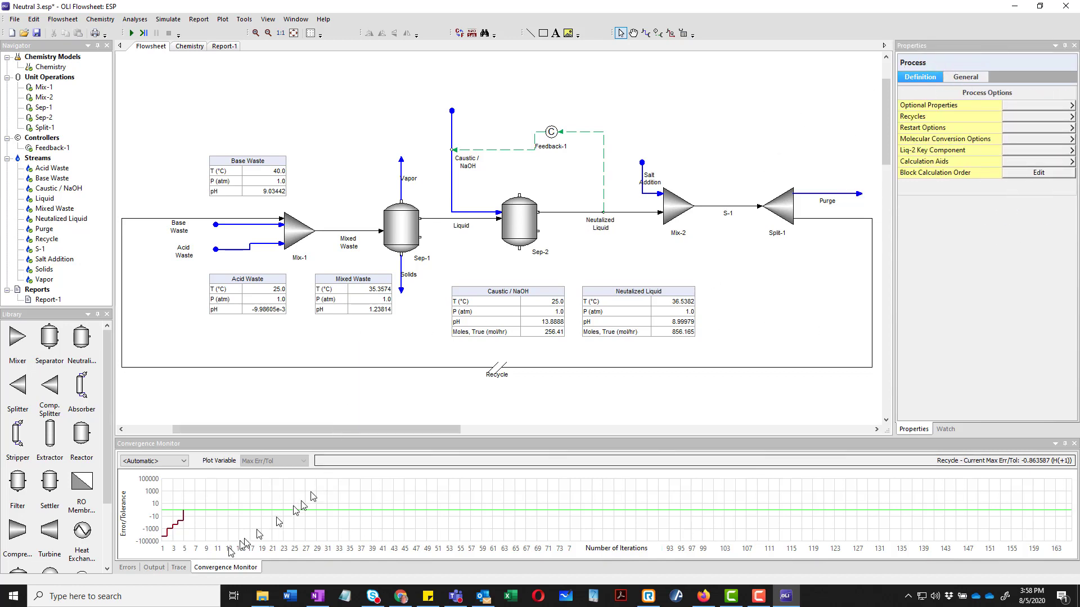
pyautogui.click(154, 566)
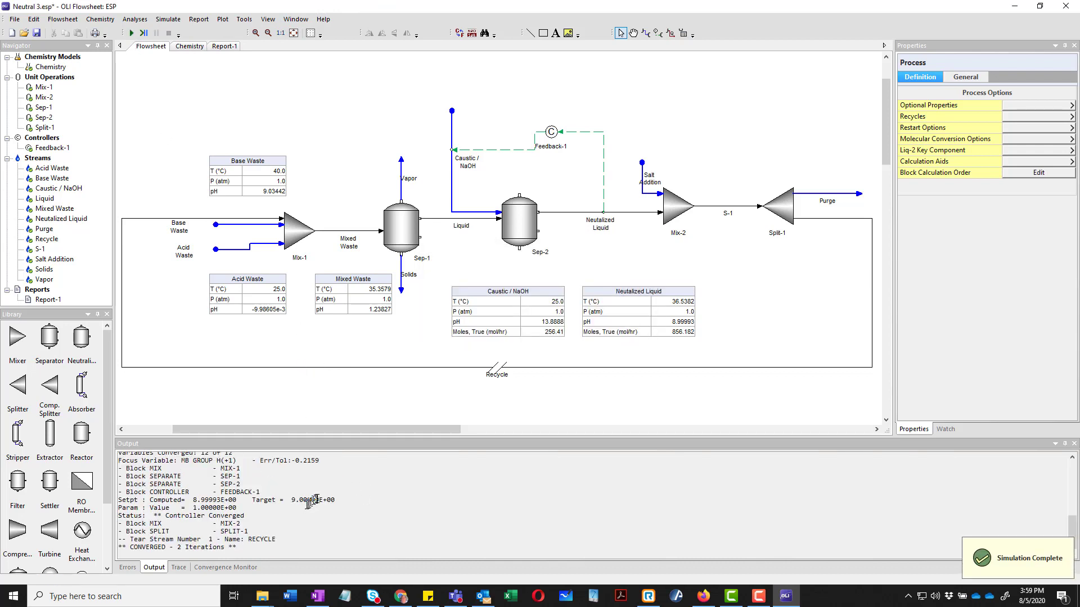
pyautogui.moveTo(317, 412)
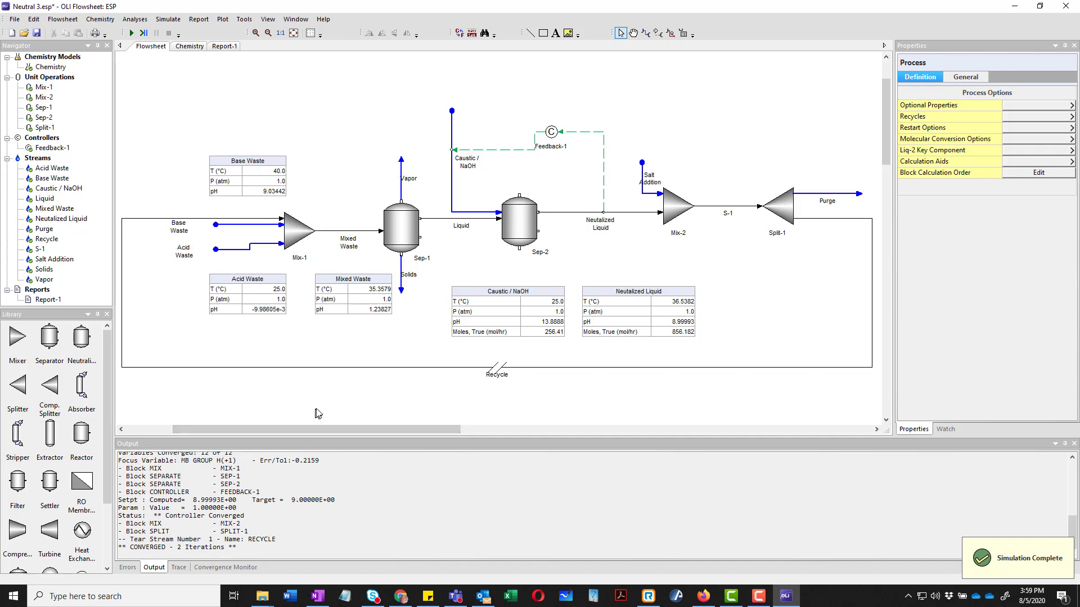
# Set Split-1's outlet split to an even 0.5 Purge / 0.5 Recycle.
pyautogui.click(777, 210)
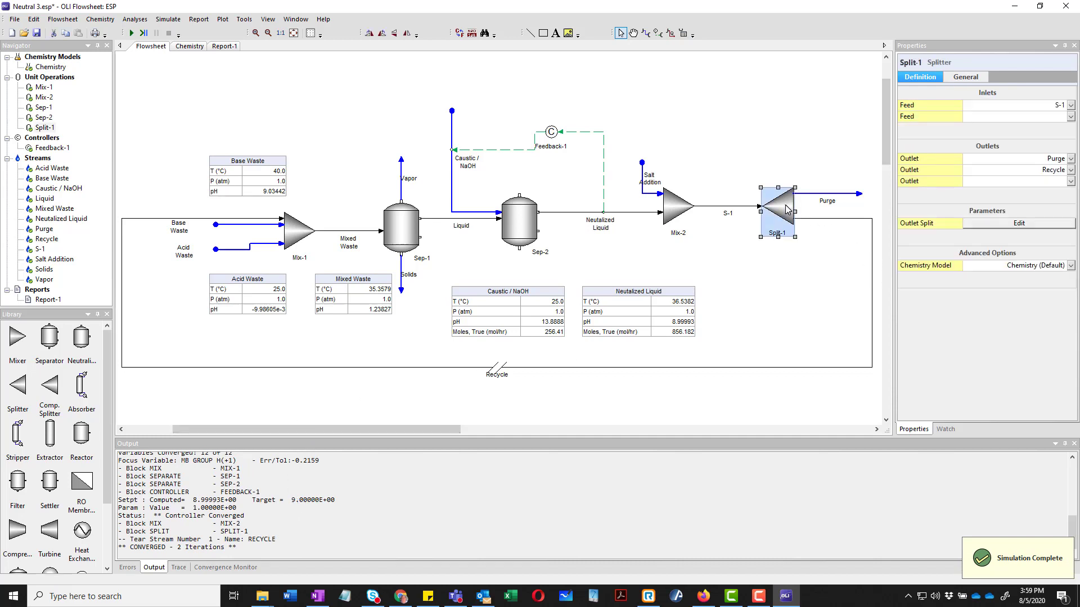
pyautogui.click(1018, 223)
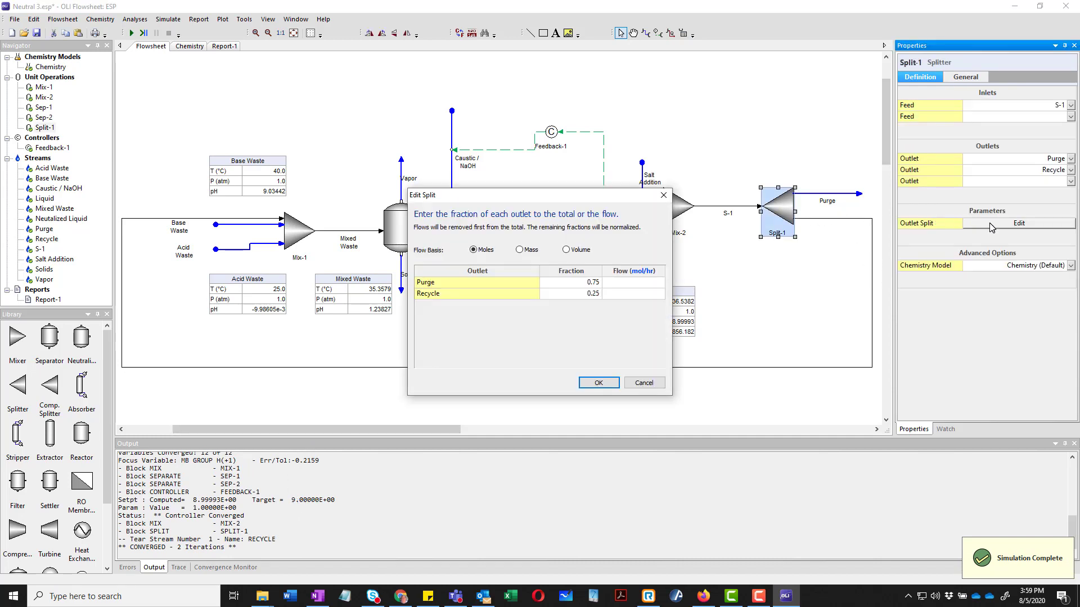
pyautogui.click(570, 283)
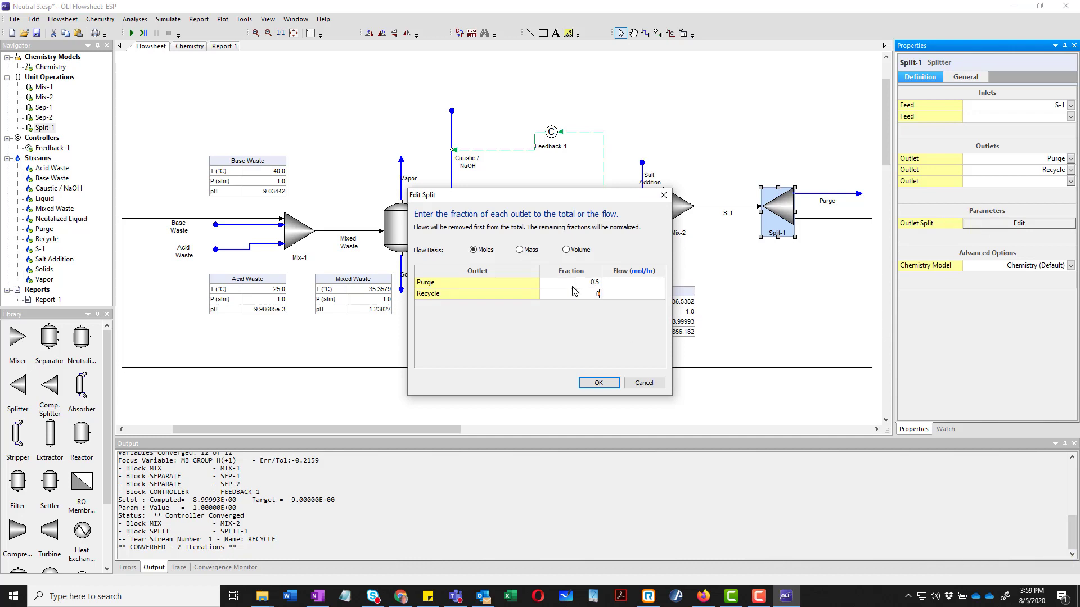
pyautogui.write('0.5')
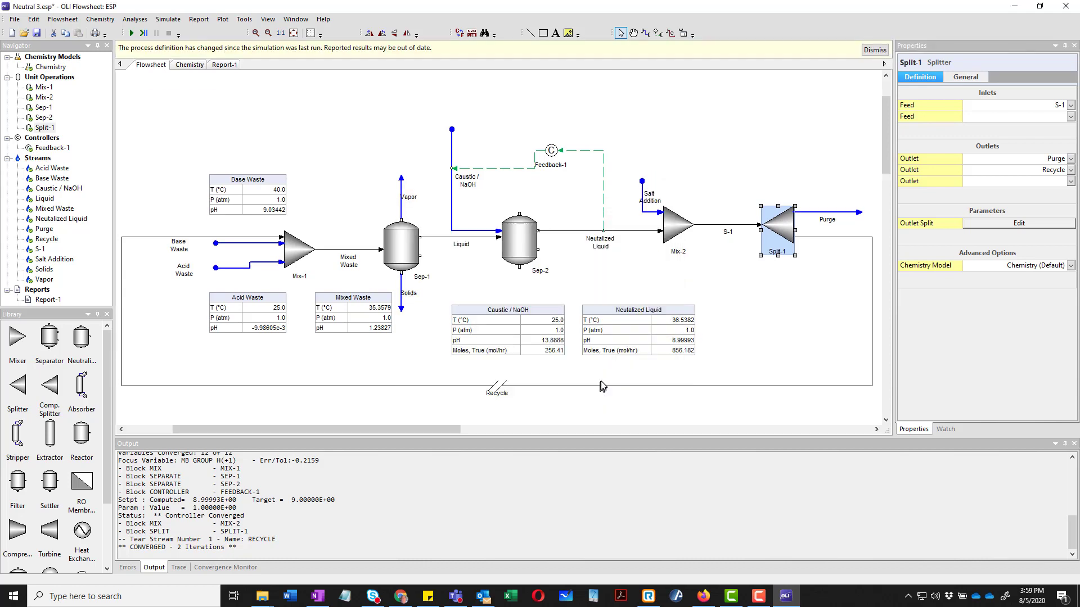
# Re-run the flowsheet with the even split, converging in 7 iterations.
pyautogui.click(130, 33)
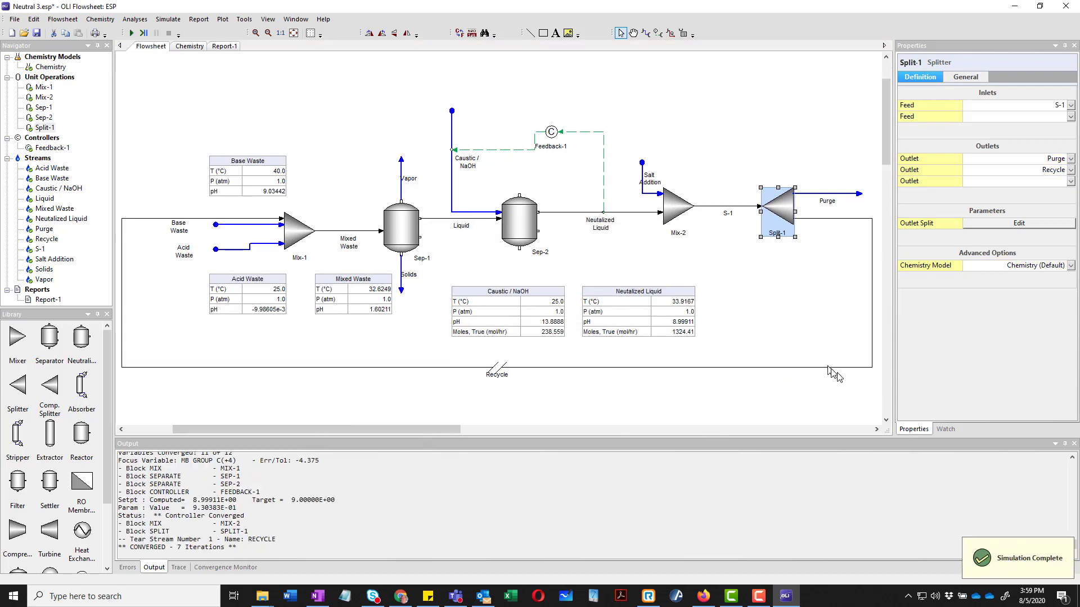
pyautogui.moveTo(333, 349)
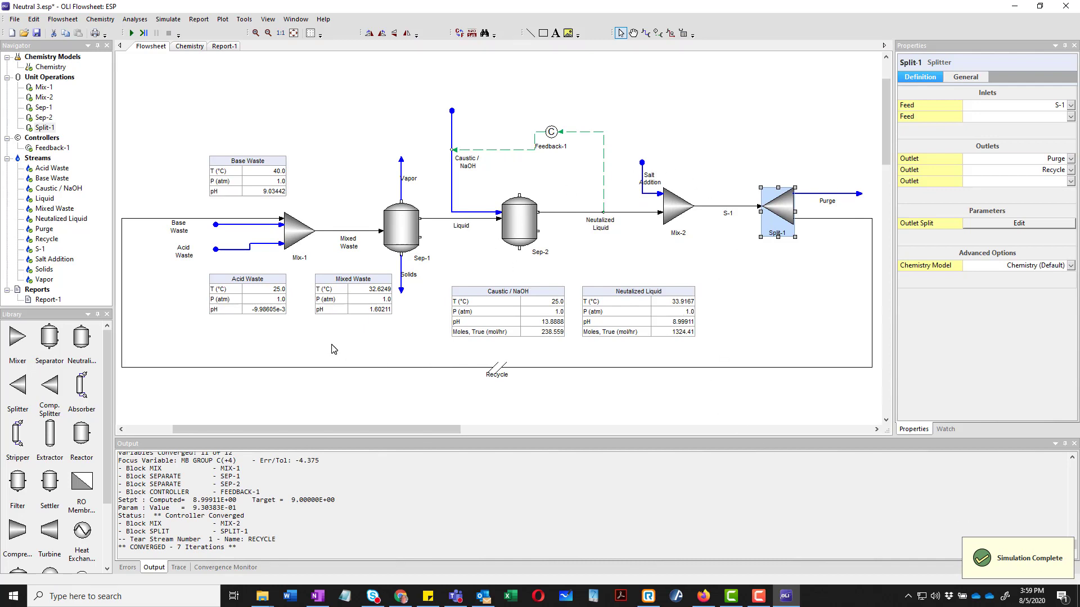
pyautogui.moveTo(763, 263)
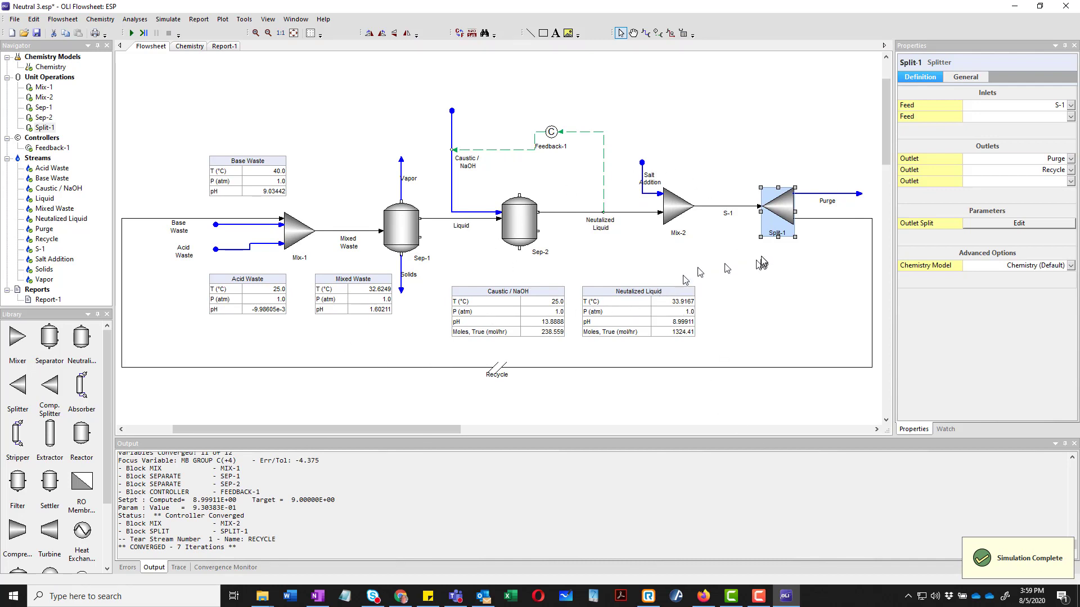
pyautogui.moveTo(386, 389)
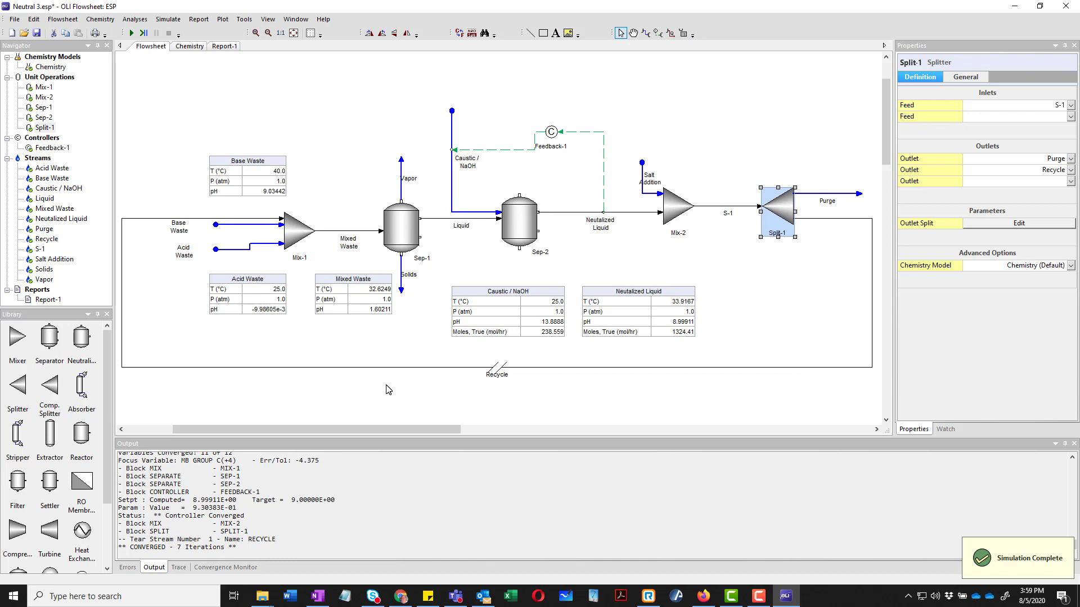
pyautogui.moveTo(722, 299)
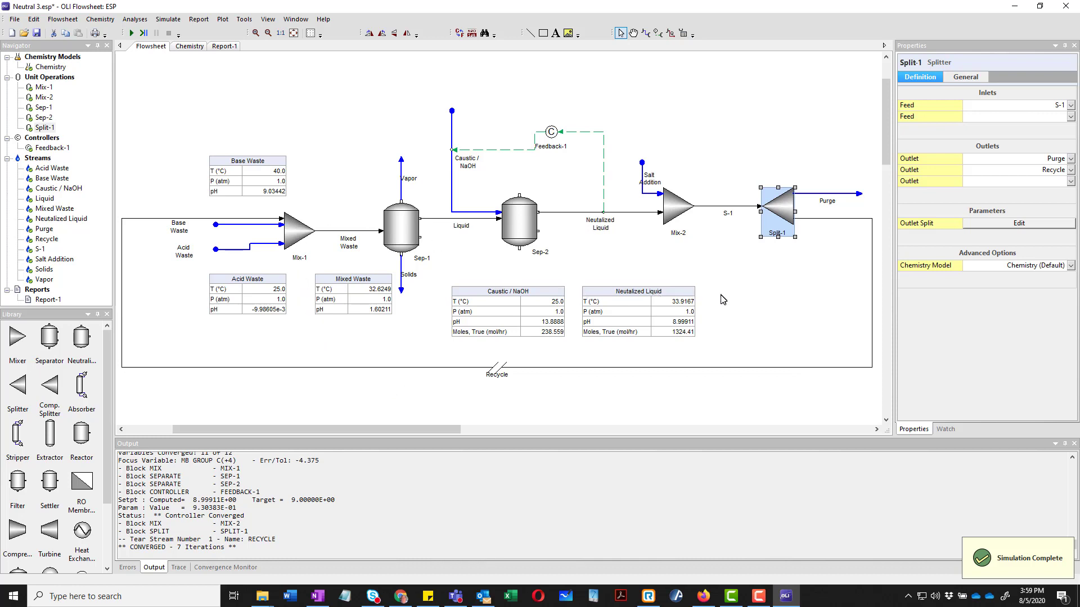